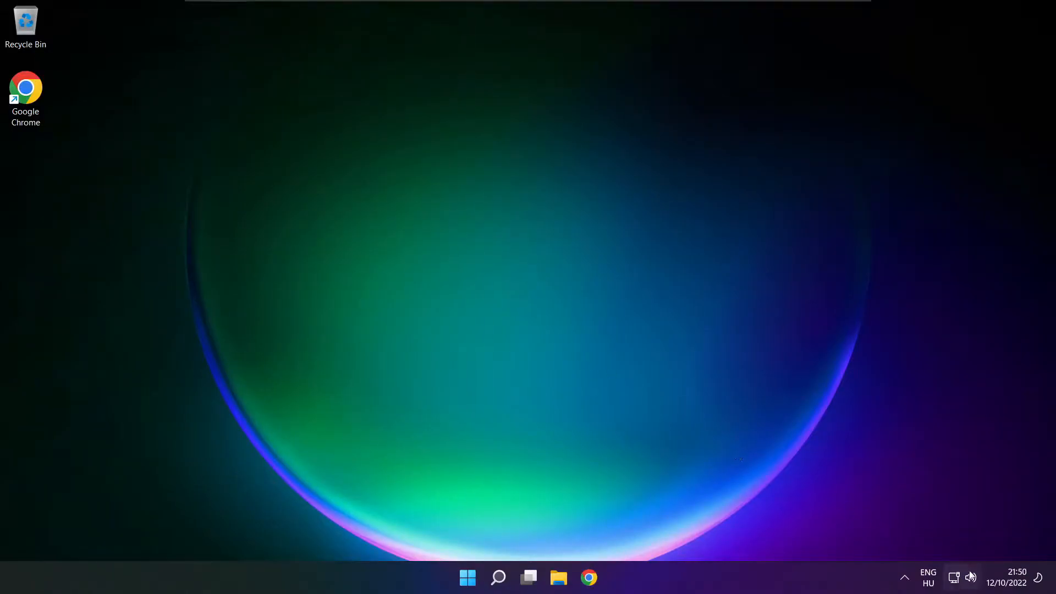
Step: Switch sound output from the virtual cable to Speakers (High Definition Audio Device)
{"action": "left_click", "coordinate": [970, 577]}
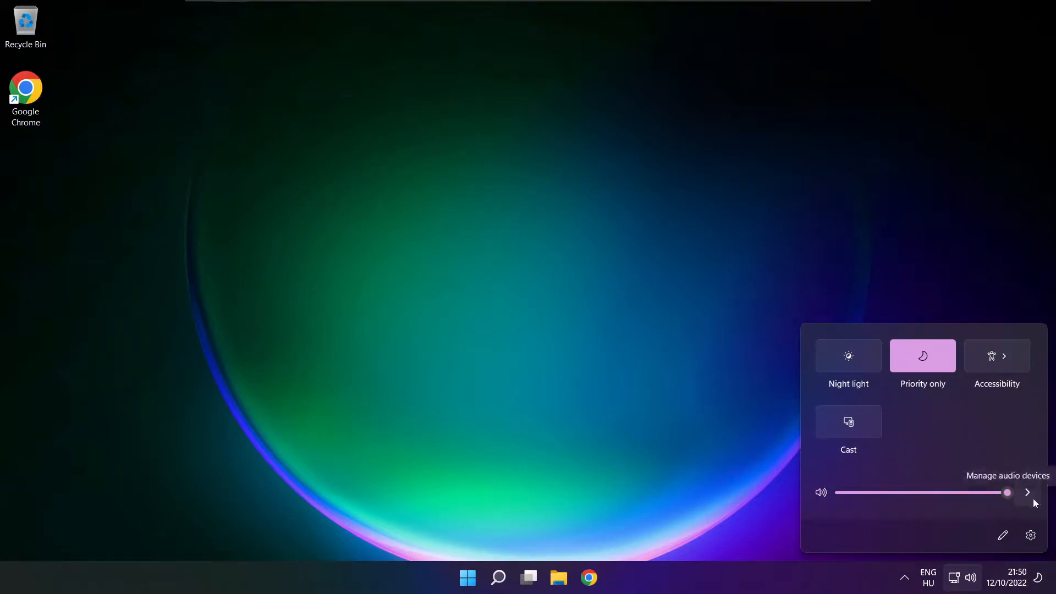
{"action": "left_click", "coordinate": [1027, 492]}
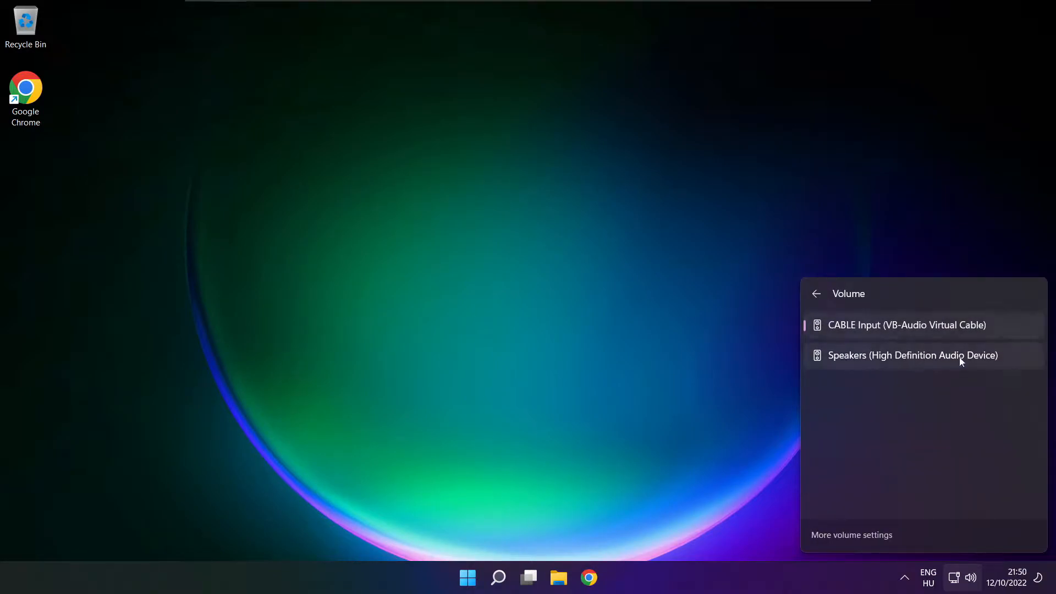
{"action": "mouse_move", "coordinate": [970, 366]}
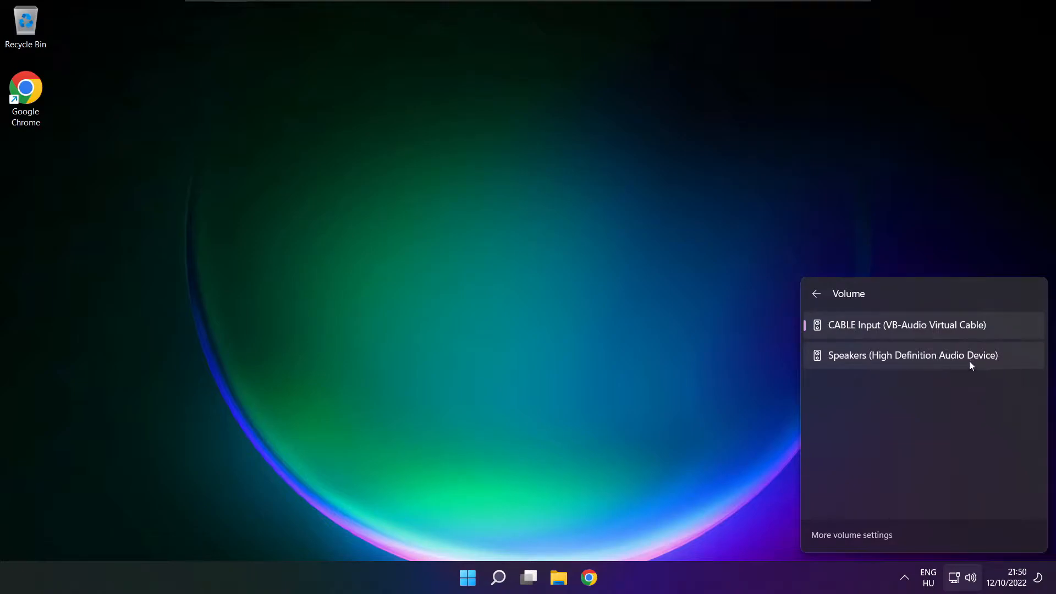
{"action": "left_click", "coordinate": [913, 355]}
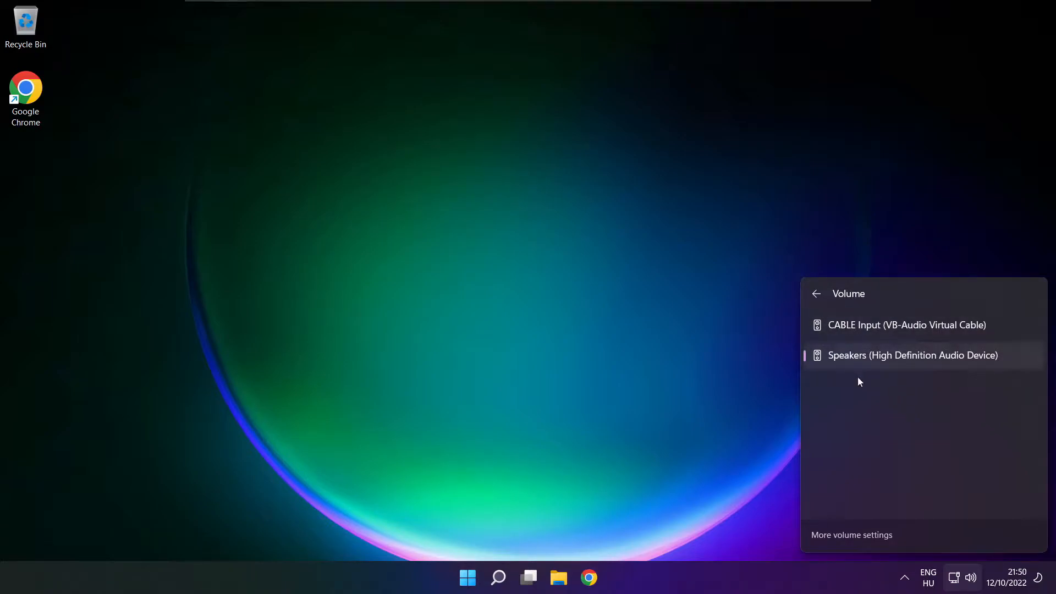
{"action": "mouse_move", "coordinate": [869, 421]}
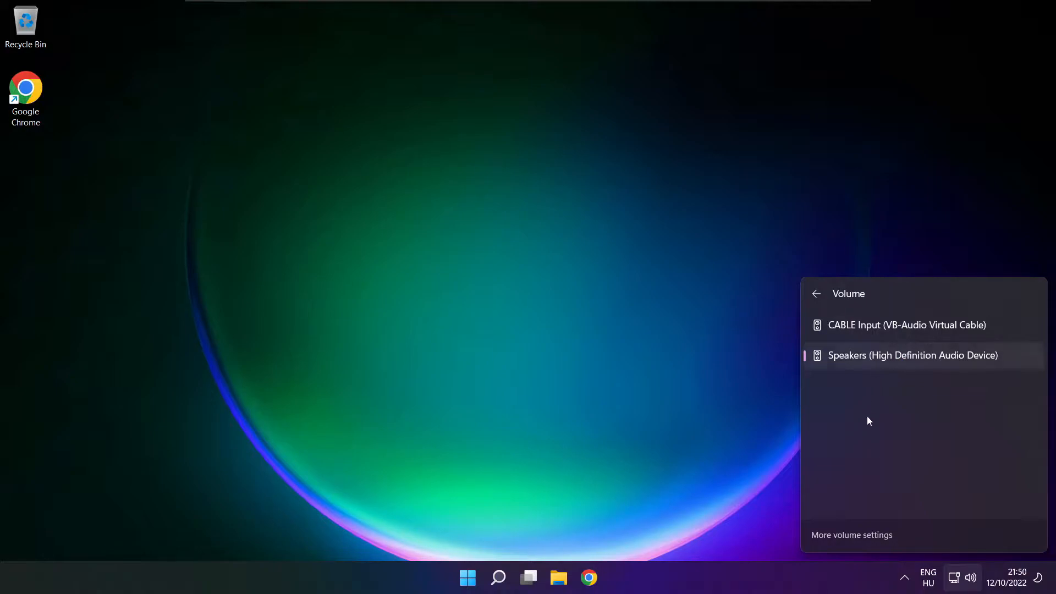
{"action": "mouse_move", "coordinate": [558, 325]}
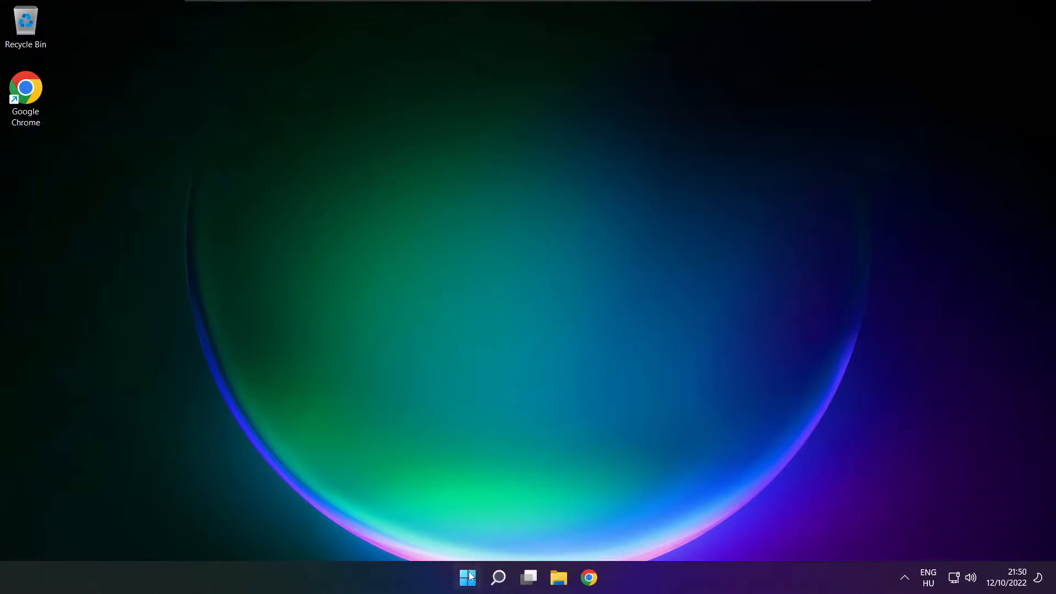
Step: Reopen the Quick Settings audio device list to confirm Speakers remain the active output
{"action": "left_click", "coordinate": [467, 577]}
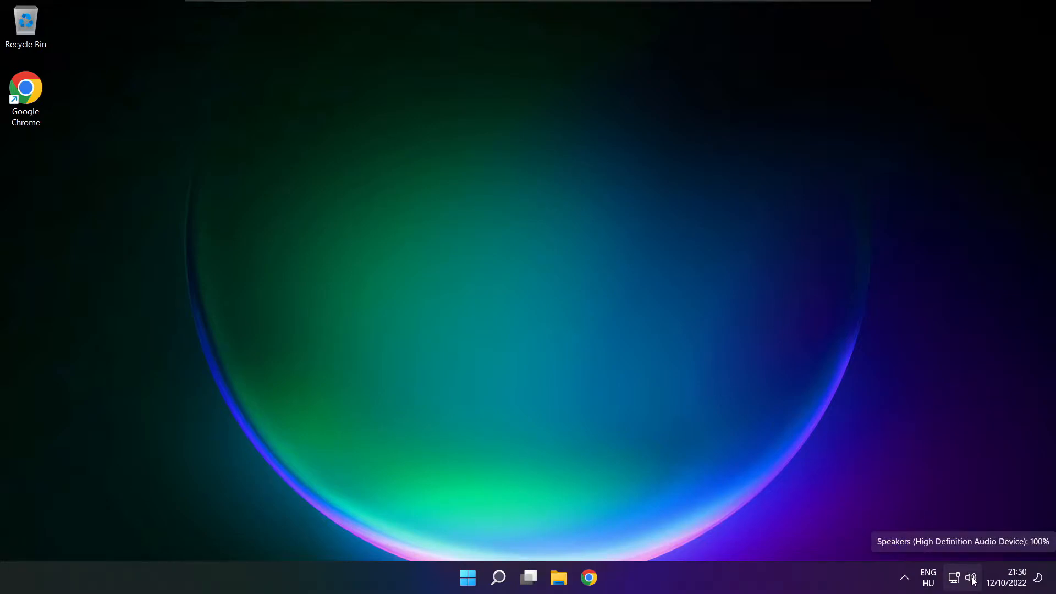
{"action": "left_click", "coordinate": [972, 577]}
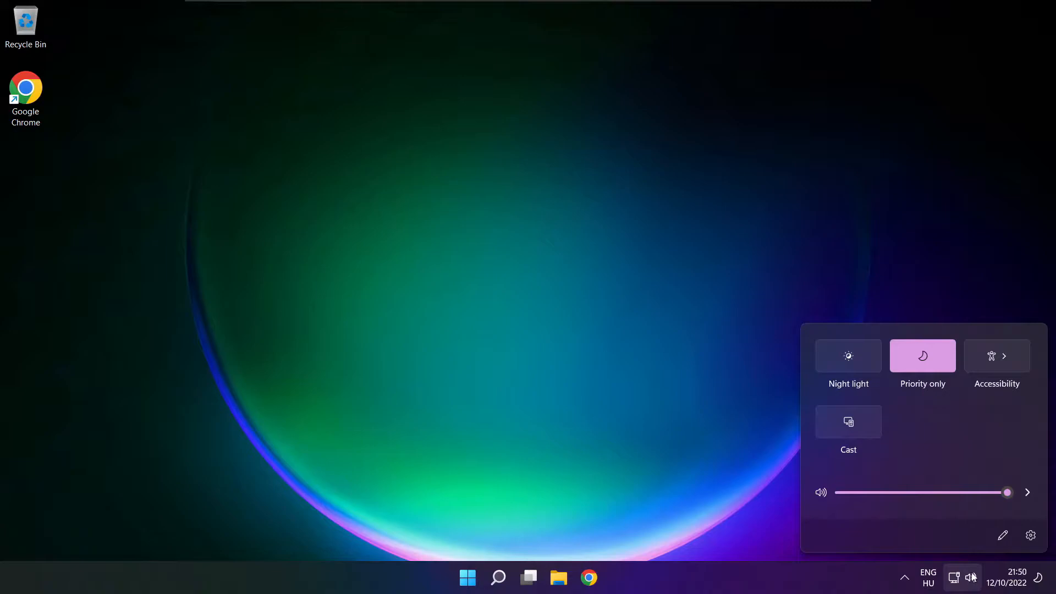
{"action": "left_click", "coordinate": [1027, 492]}
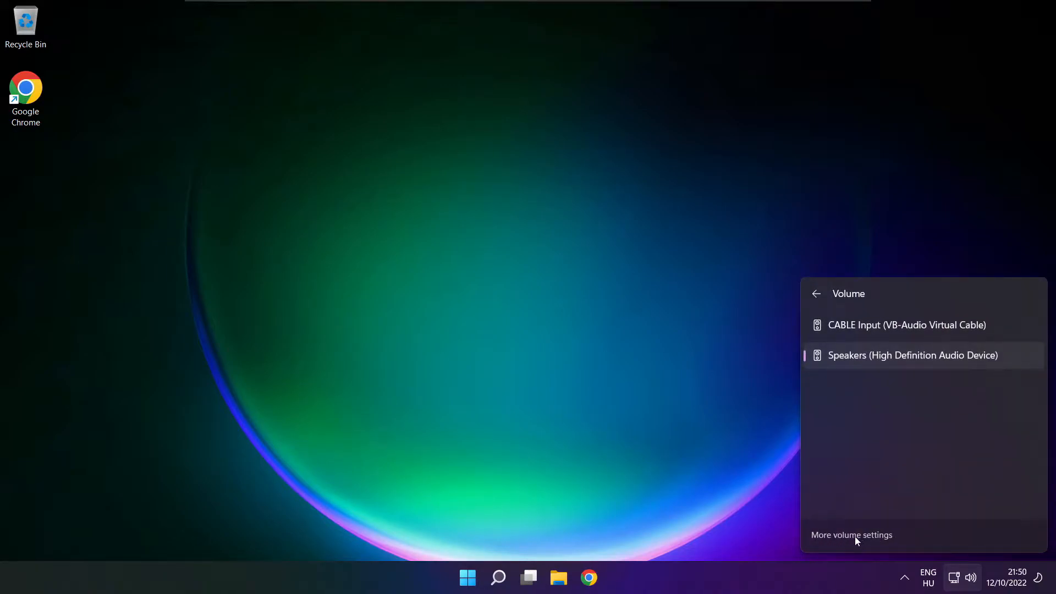
Step: Open the System > Sound settings page and scroll down to the Advanced section
{"action": "left_click", "coordinate": [852, 535]}
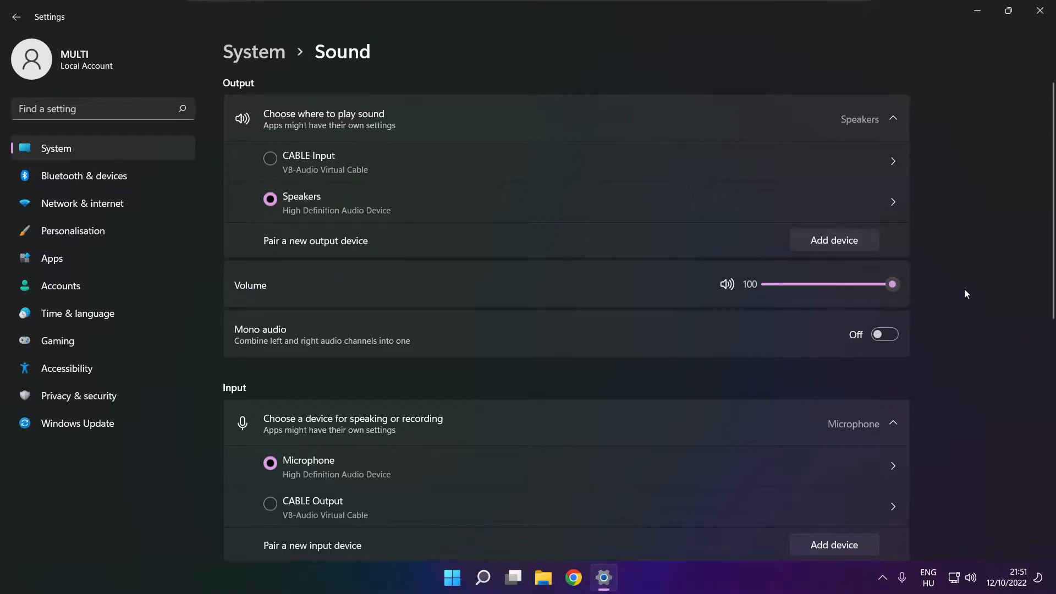
{"action": "scroll", "scroll_direction": "down", "scroll_amount": 3}
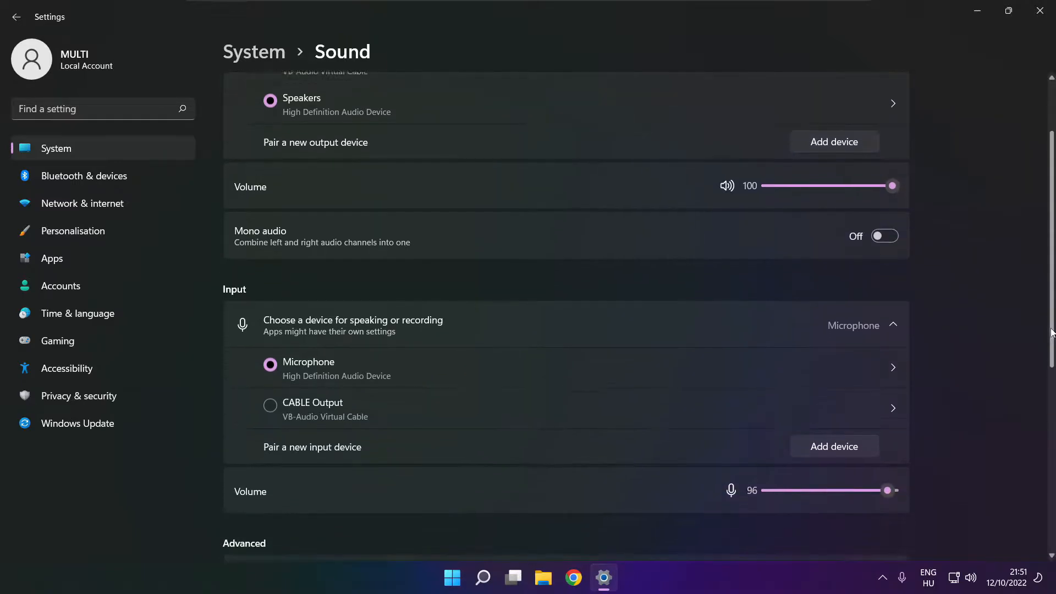
{"action": "scroll", "scroll_direction": "down", "scroll_amount": 3}
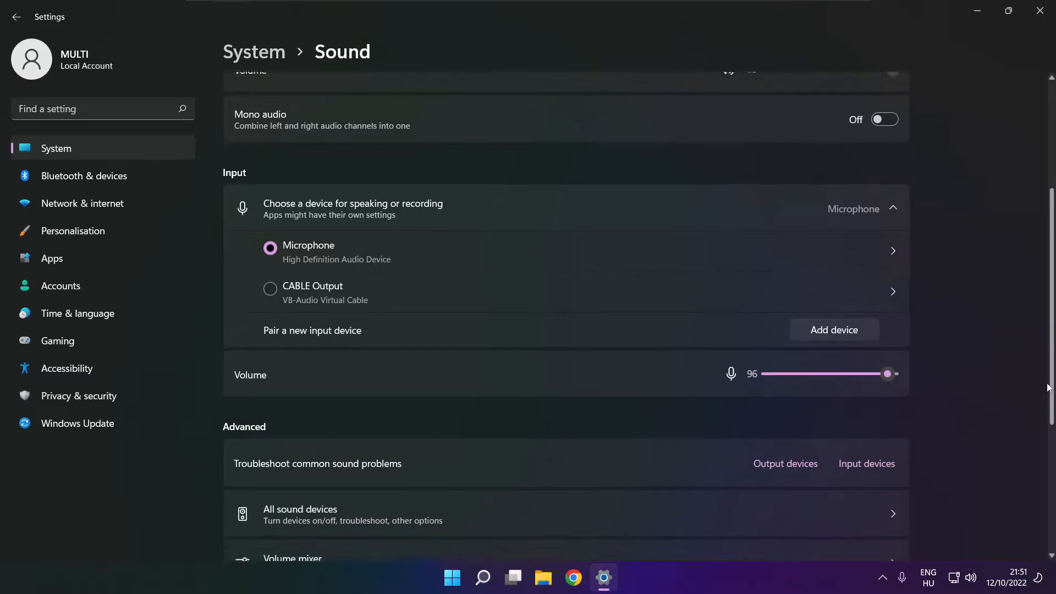
{"action": "scroll", "scroll_direction": "down", "scroll_amount": 3}
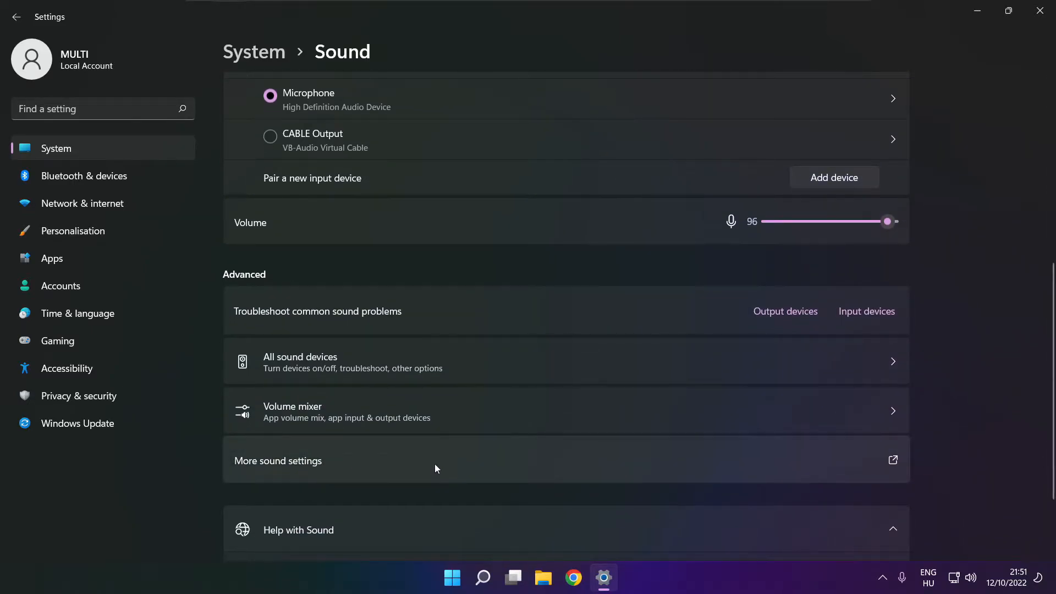
Step: Disable CABLE Input in the classic Sound panel's Playback list, then select Speakers
{"action": "left_click", "coordinate": [277, 461]}
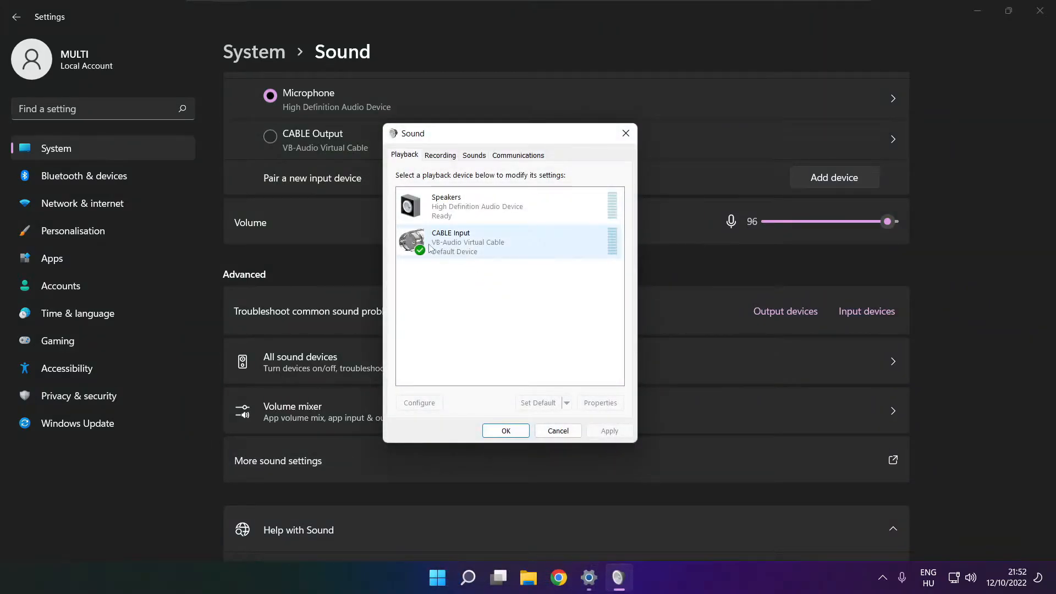
{"action": "left_click", "coordinate": [508, 241]}
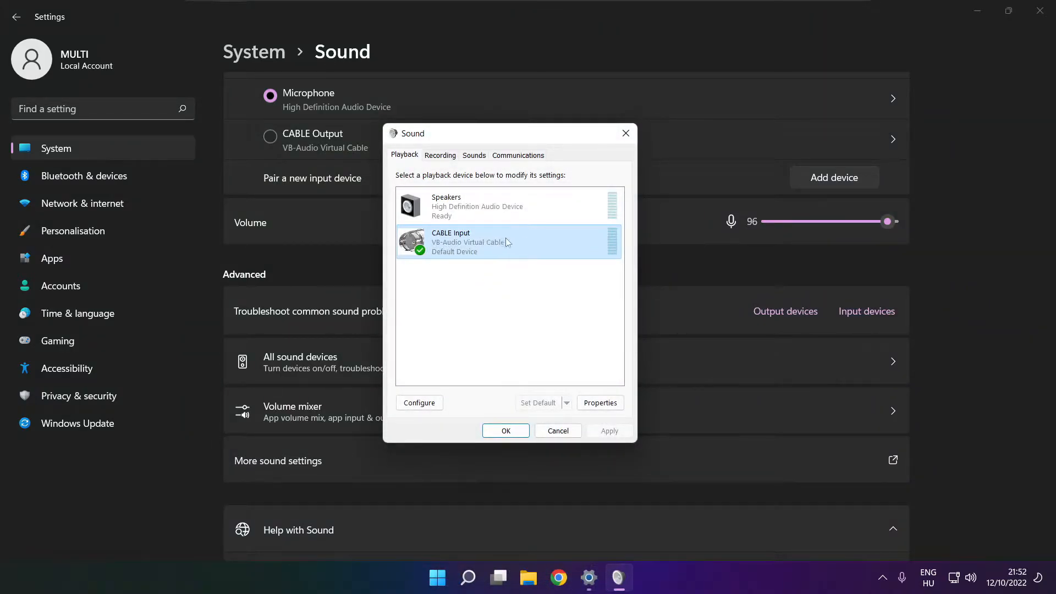
{"action": "right_click", "coordinate": [471, 241]}
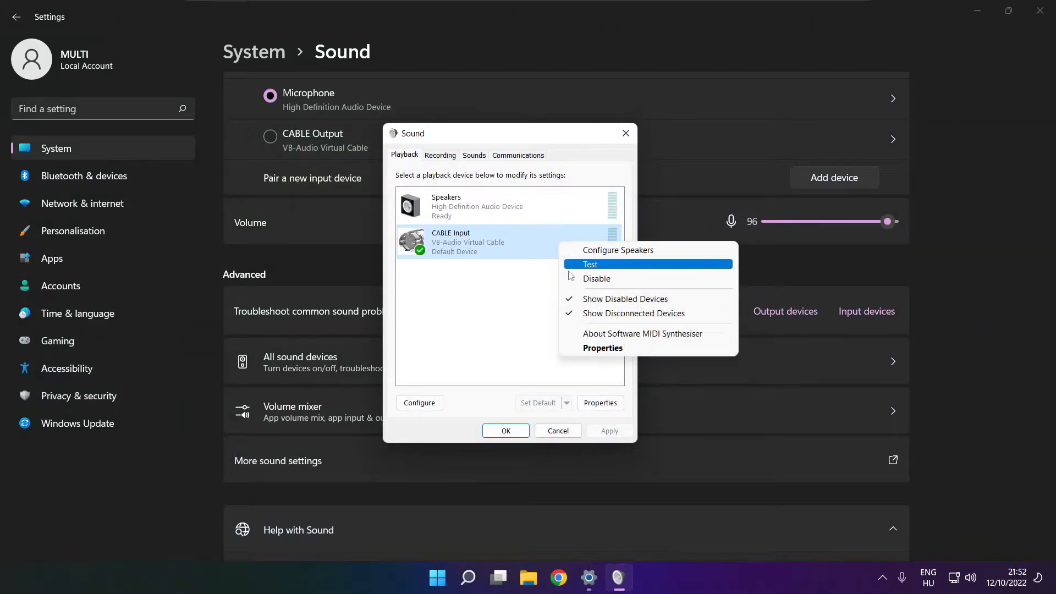
{"action": "left_click", "coordinate": [596, 278]}
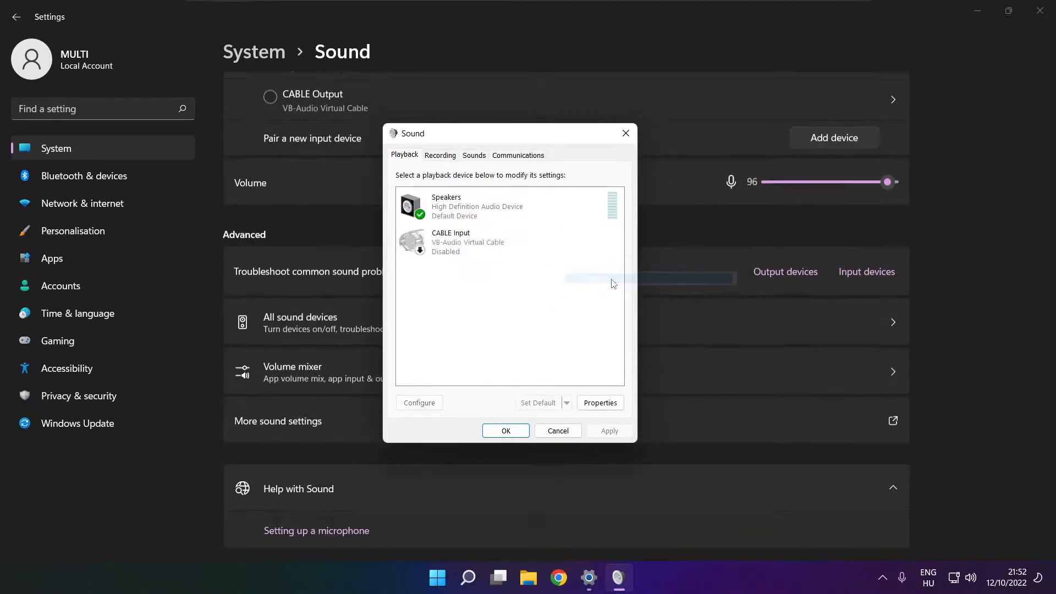
{"action": "left_click", "coordinate": [472, 207]}
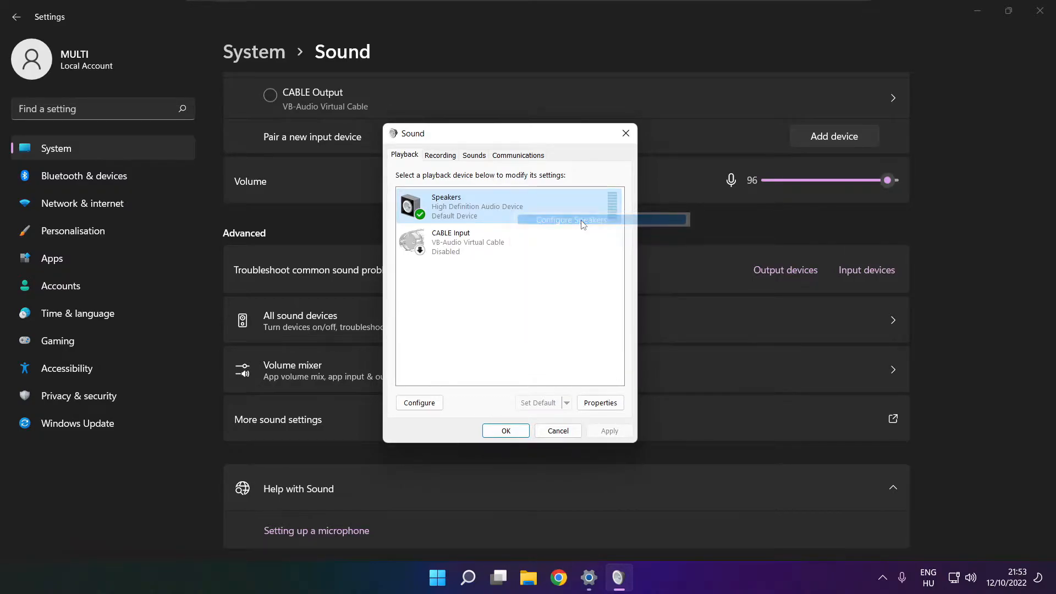
Step: Configure Speakers as 7.1 Surround with all optional centre, subwoofer, side and rear speakers
{"action": "left_click", "coordinate": [419, 402]}
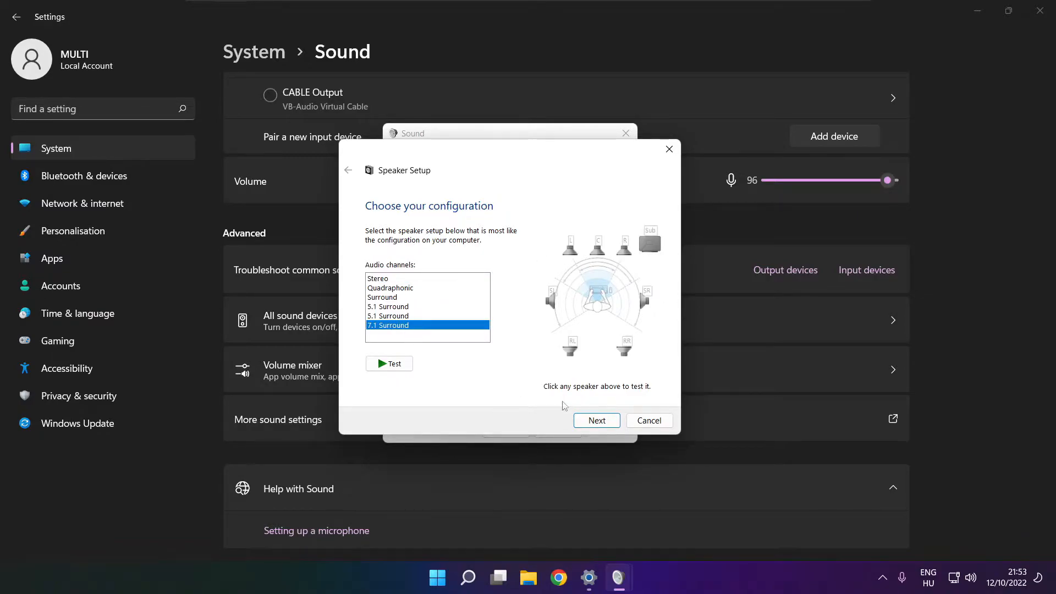
{"action": "left_click", "coordinate": [595, 420]}
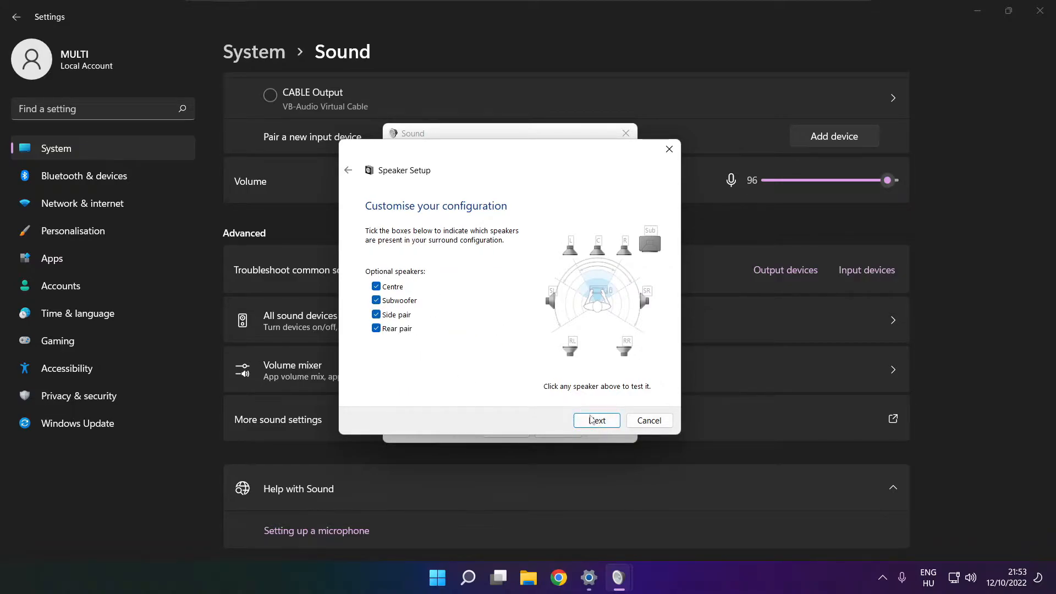
{"action": "left_click", "coordinate": [595, 420]}
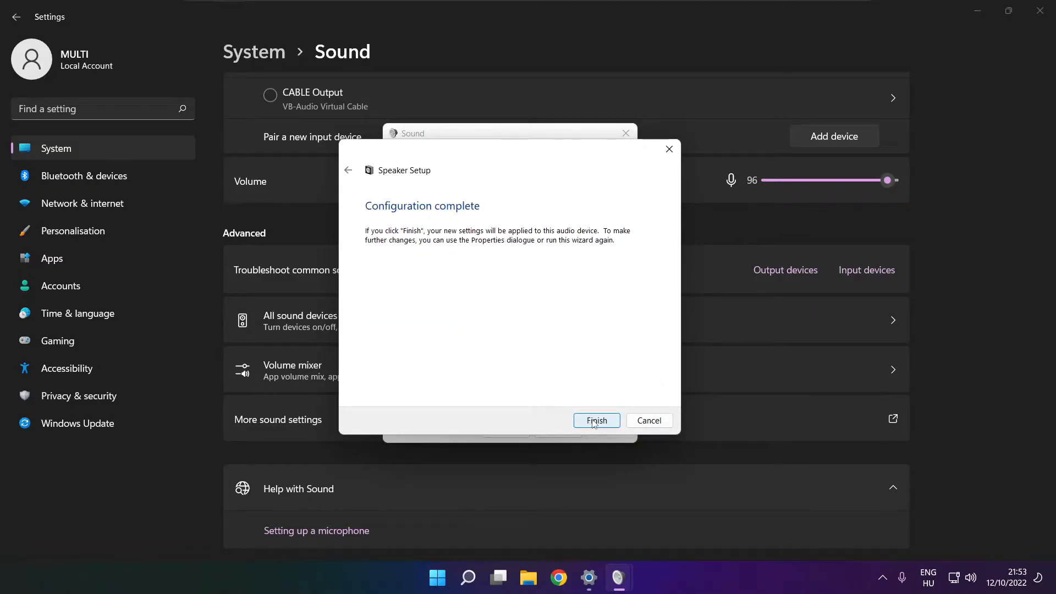
{"action": "left_click", "coordinate": [595, 420]}
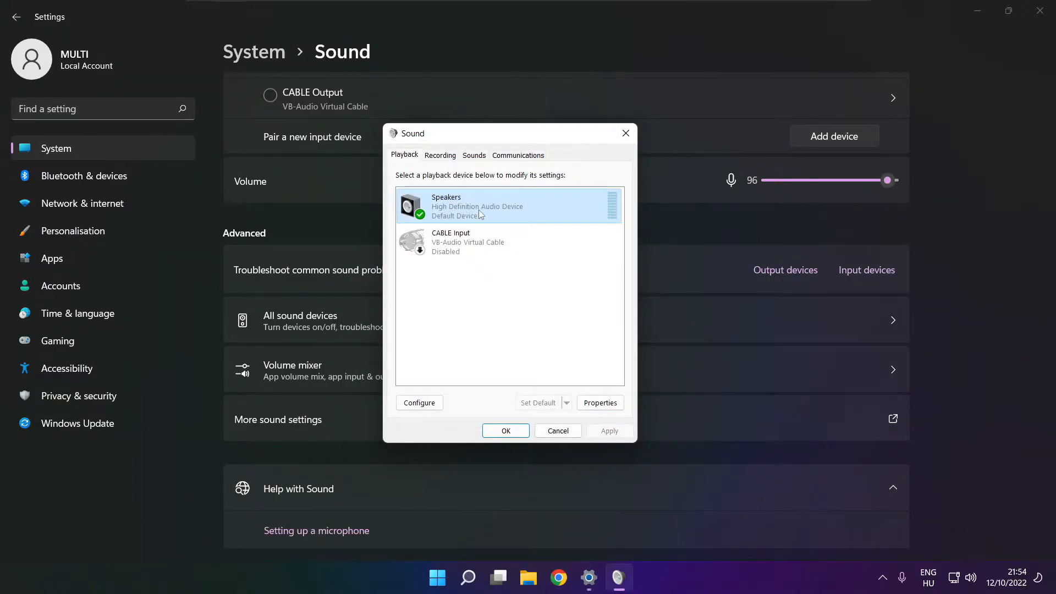
Step: In Speakers Properties, check Levels, then tick and apply Disable all enhancements
{"action": "left_click", "coordinate": [599, 403]}
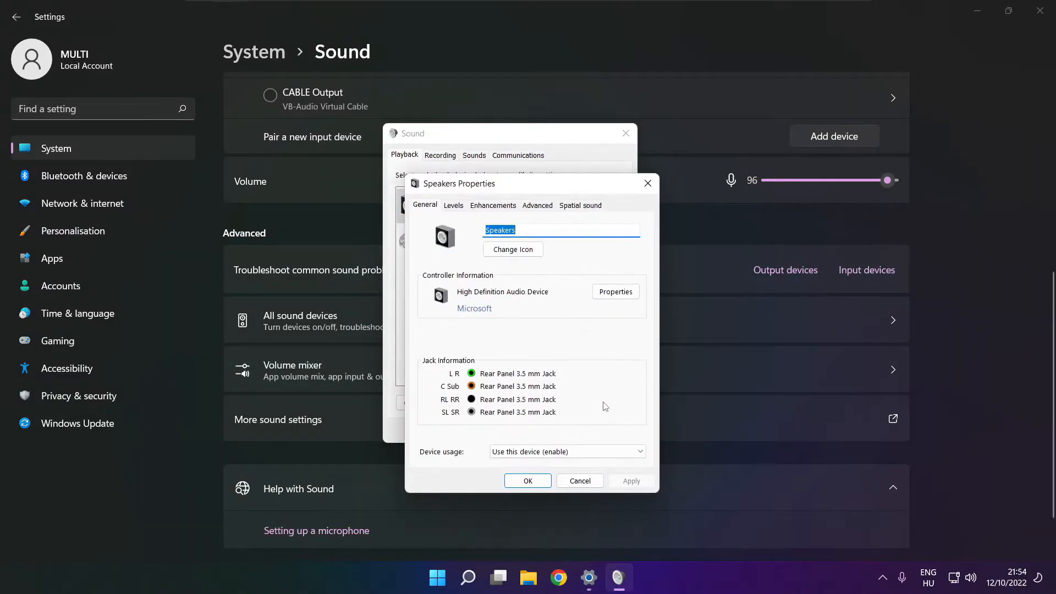
{"action": "left_click", "coordinate": [433, 171]}
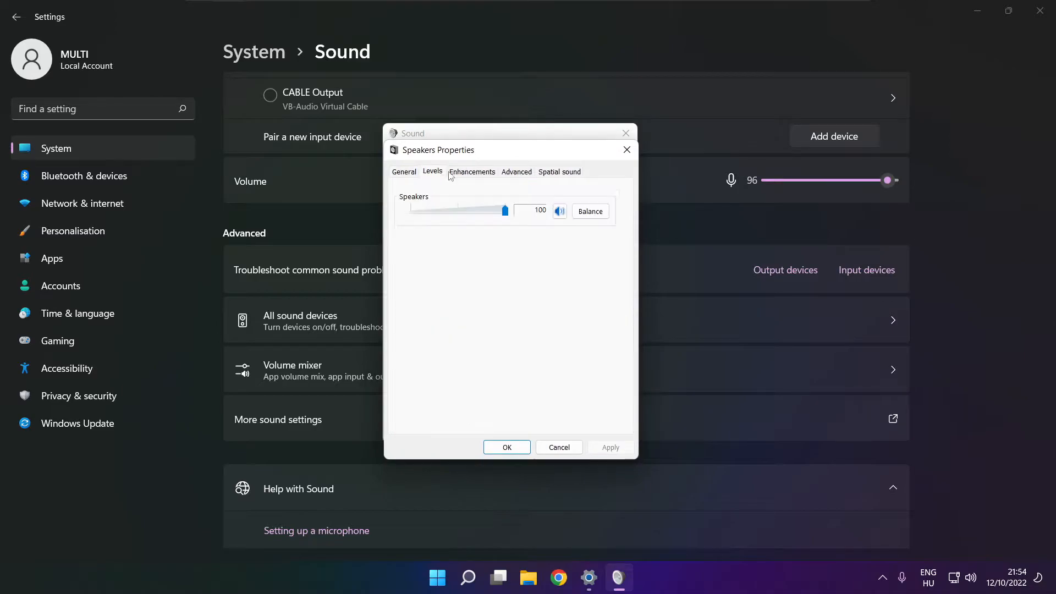
{"action": "left_click", "coordinate": [472, 171]}
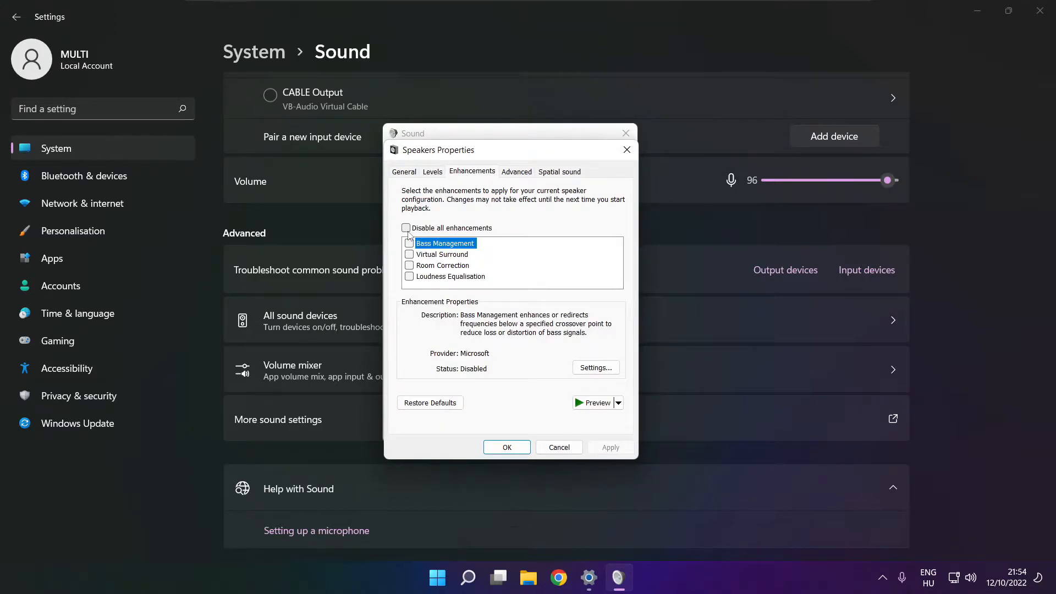
{"action": "left_click", "coordinate": [406, 228]}
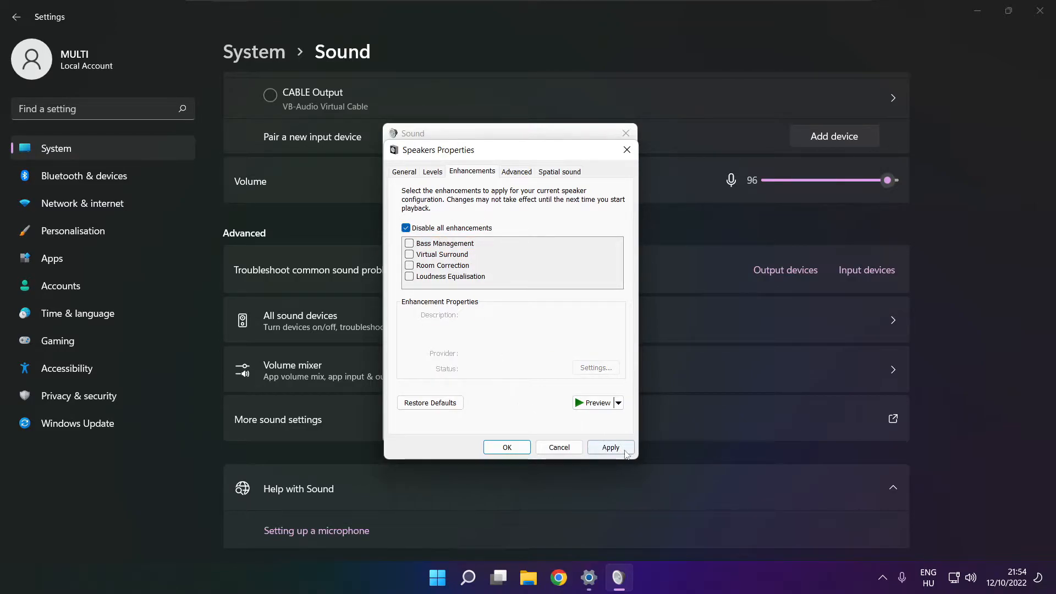
{"action": "left_click", "coordinate": [609, 447]}
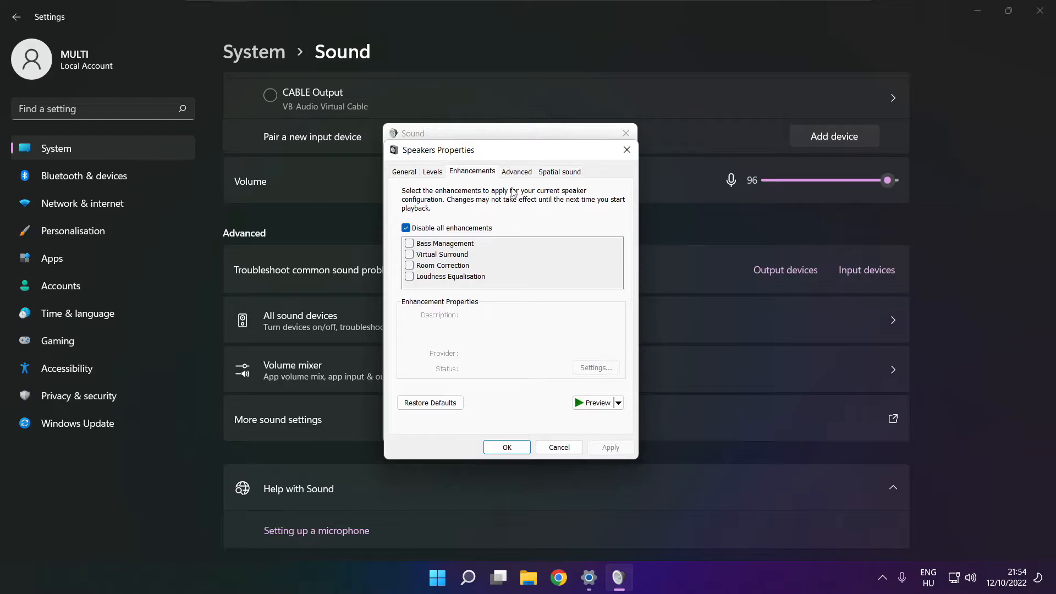
Step: Choose 16 bit, 48000 Hz (DVD Quality) as the Speakers default format and close Properties
{"action": "left_click", "coordinate": [516, 171]}
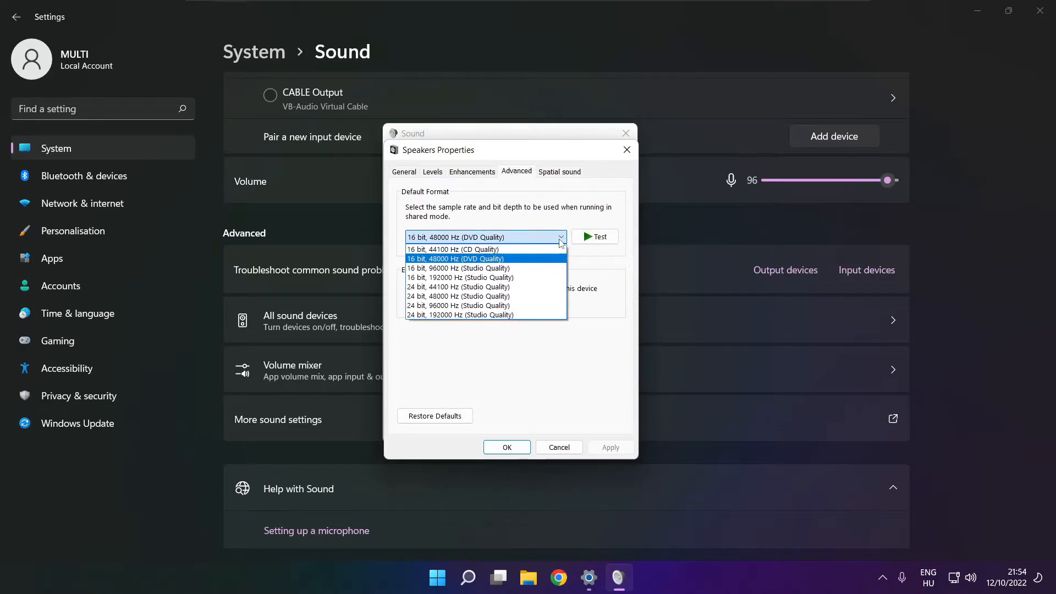
{"action": "mouse_move", "coordinate": [543, 261]}
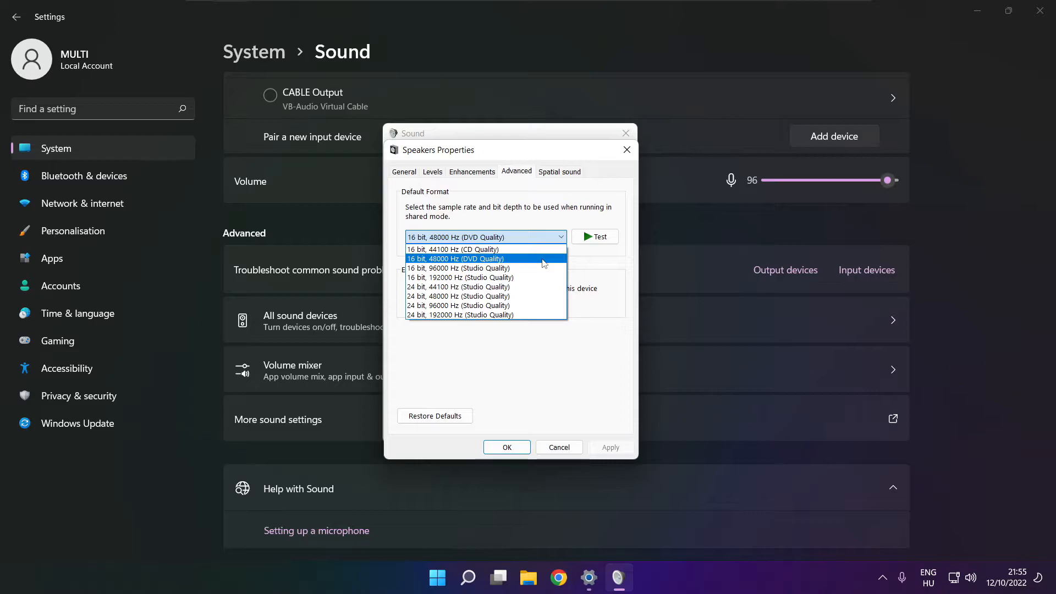
{"action": "left_click", "coordinate": [456, 258]}
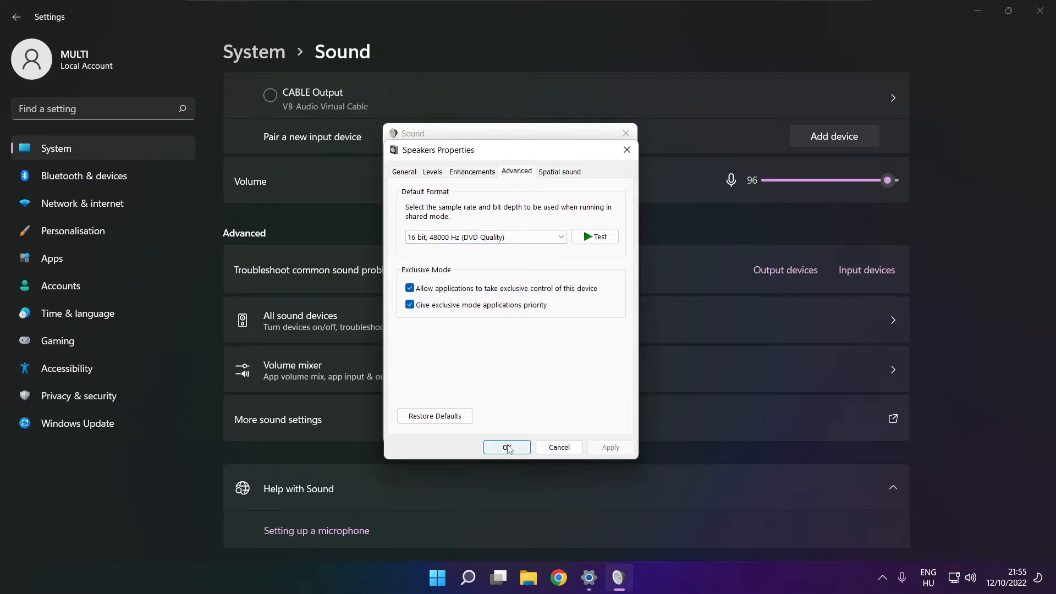
{"action": "left_click", "coordinate": [506, 447]}
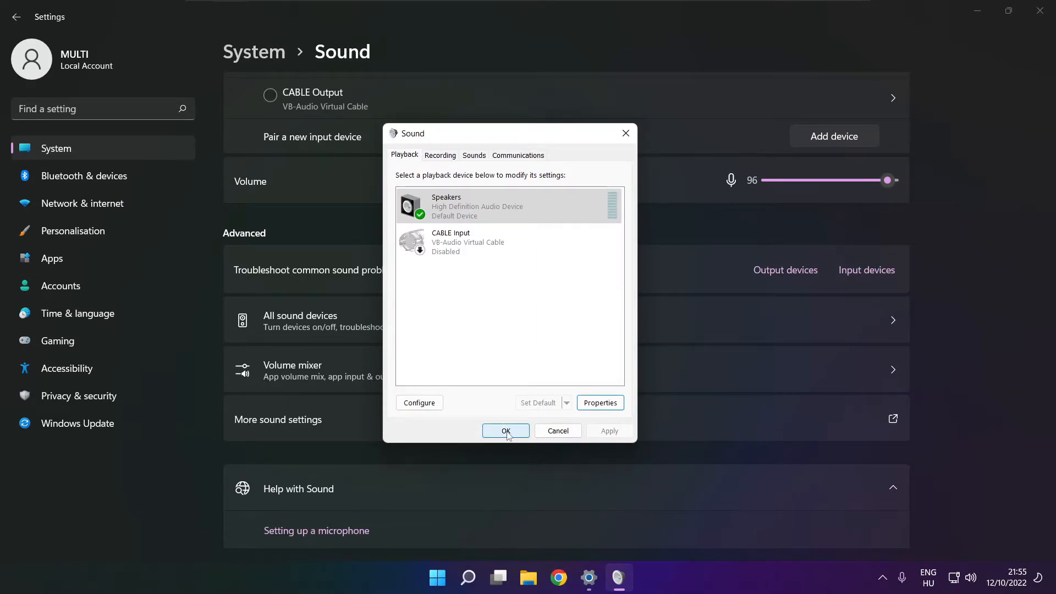
Step: Close the Sound dialog with OK and restart the PC from the Start power menu
{"action": "left_click", "coordinate": [506, 430]}
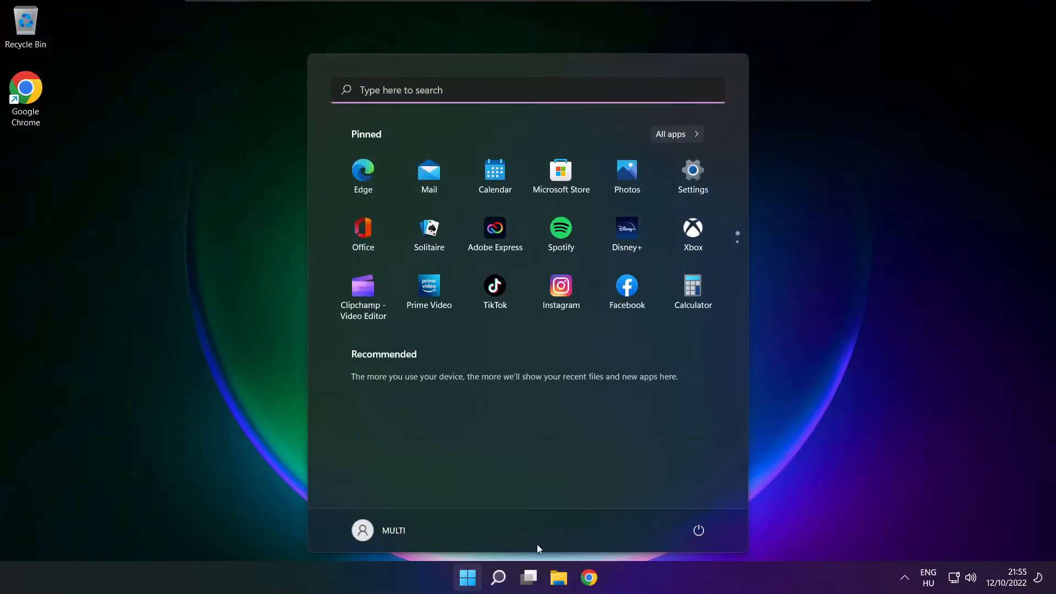
{"action": "left_click", "coordinate": [699, 530]}
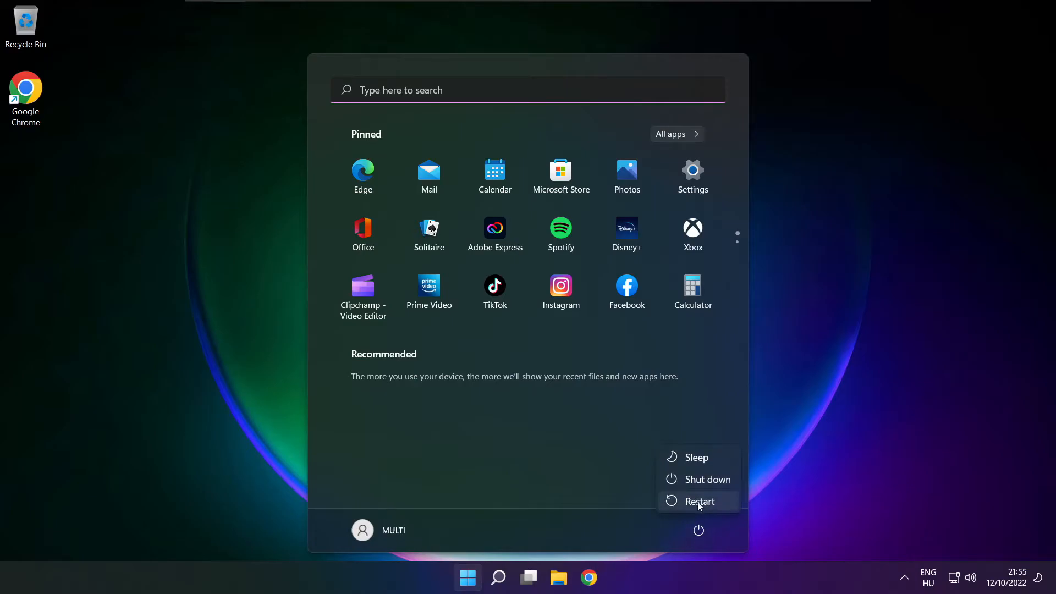
{"action": "left_click", "coordinate": [698, 501]}
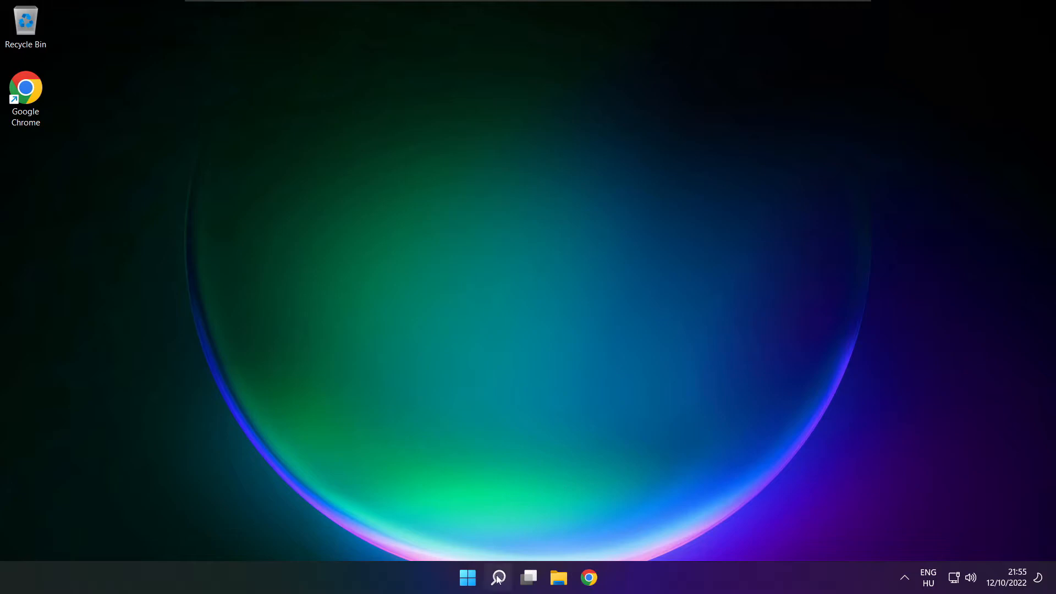
Step: Search Windows for 'device Manager' and open the Device Manager result
{"action": "left_click", "coordinate": [498, 577]}
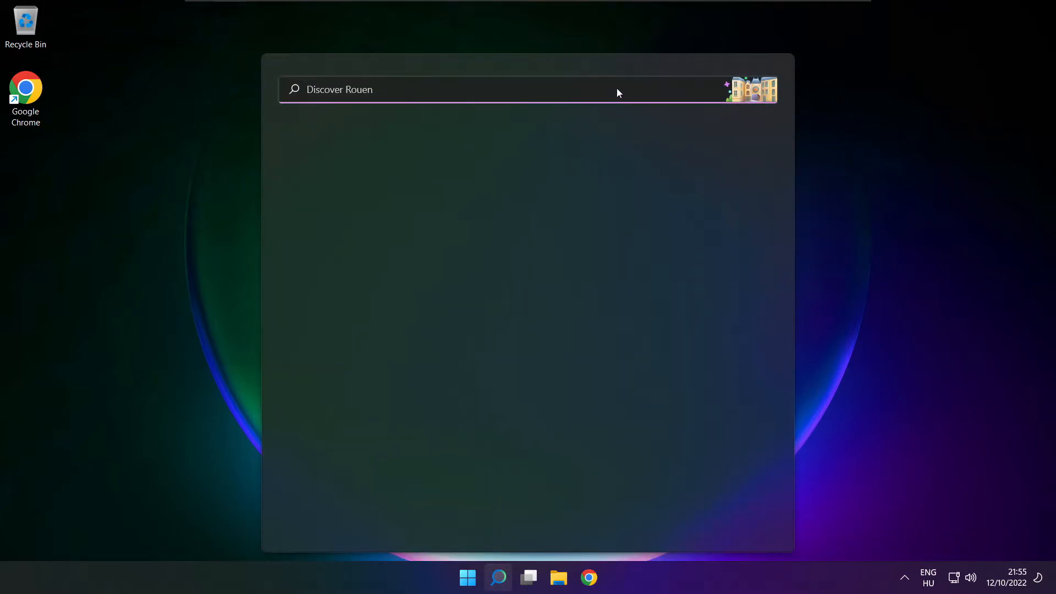
{"action": "type", "text": "device Manager"}
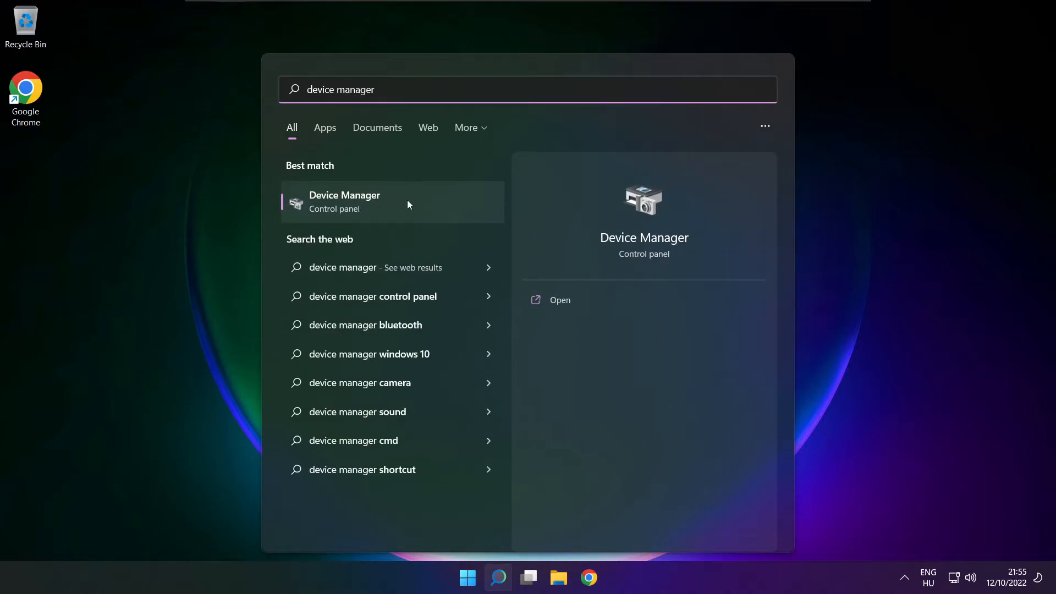
{"action": "left_click", "coordinate": [344, 202]}
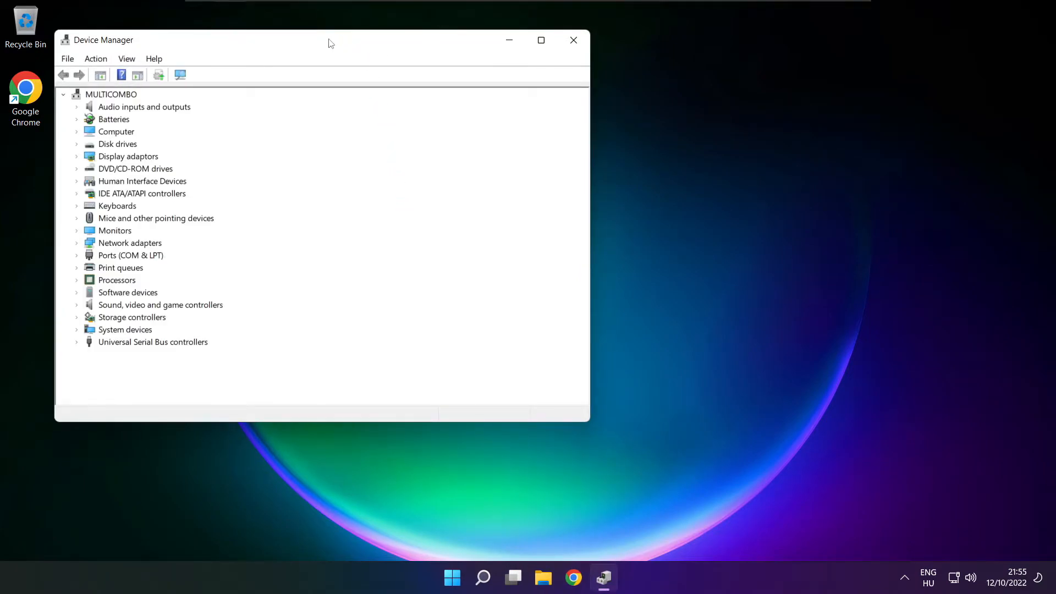
Step: Centre Device Manager, then launch Update driver for the High Definition Audio Device
{"action": "left_click_drag", "start_coordinate": [330, 40], "coordinate": [552, 94]}
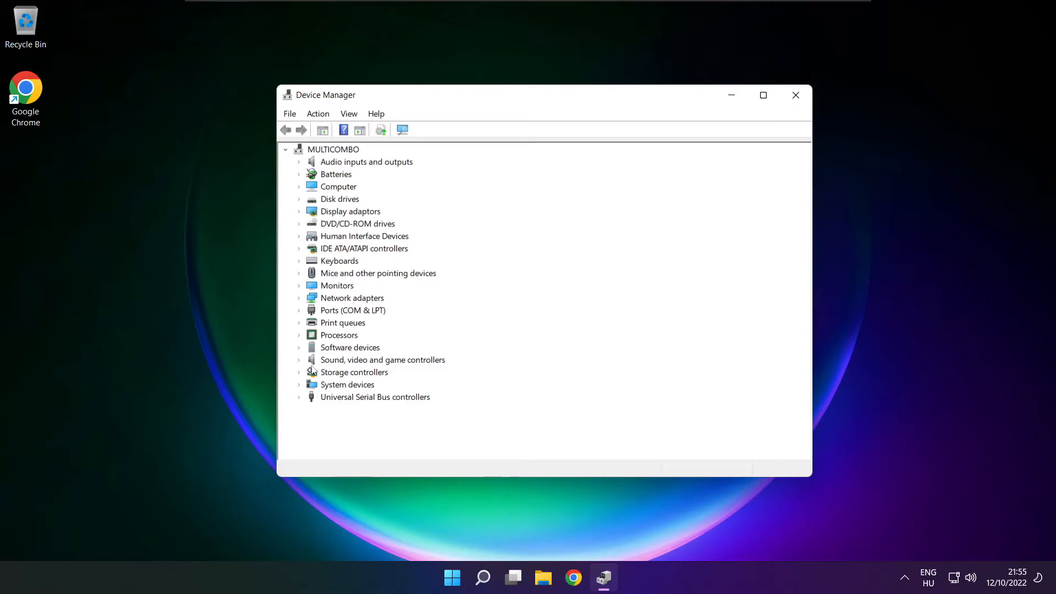
{"action": "left_click", "coordinate": [382, 360]}
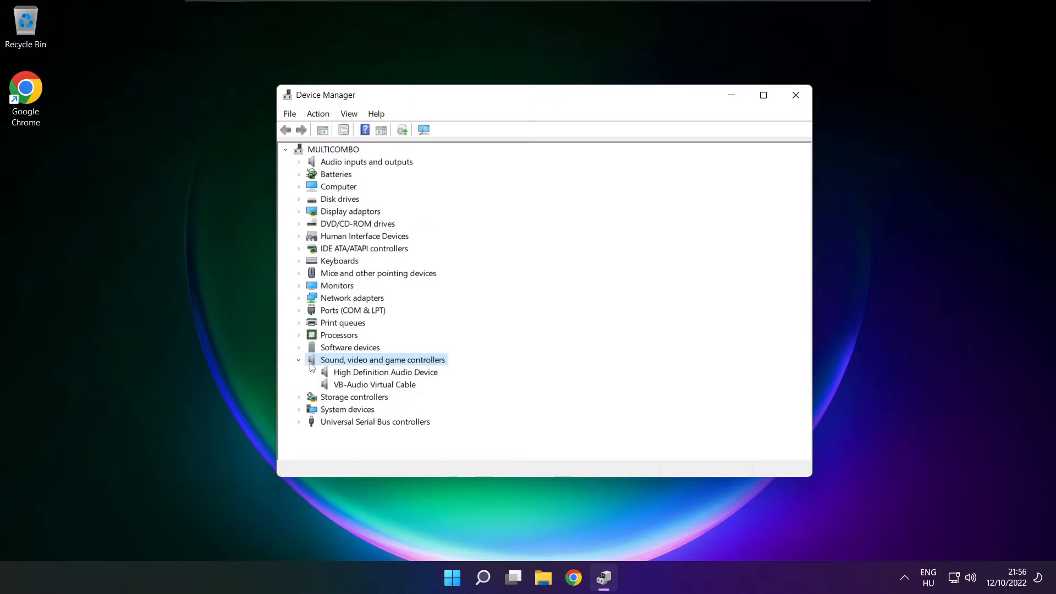
{"action": "left_click", "coordinate": [385, 372]}
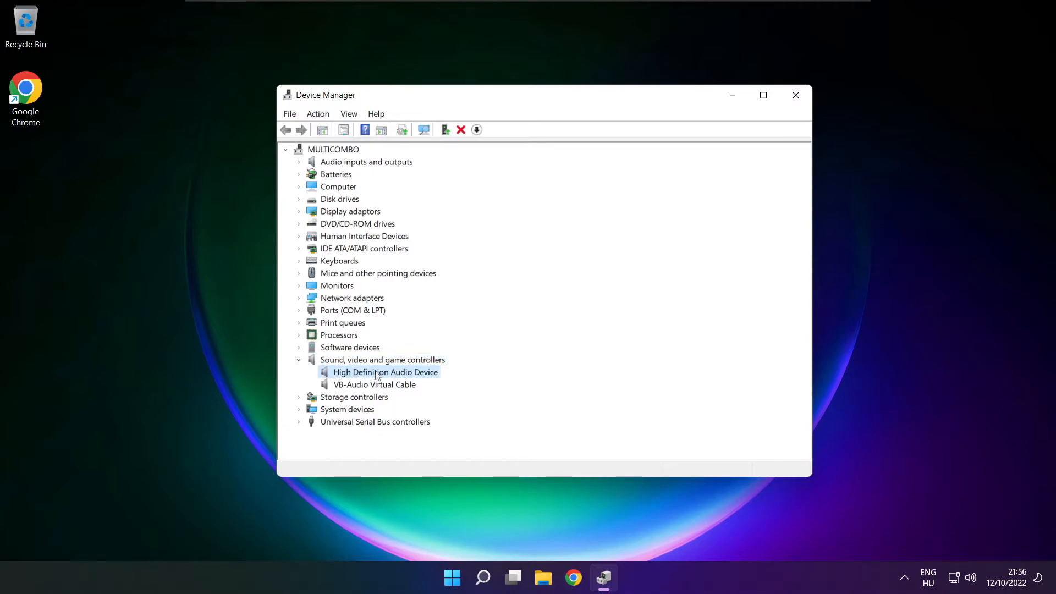
{"action": "right_click", "coordinate": [385, 372]}
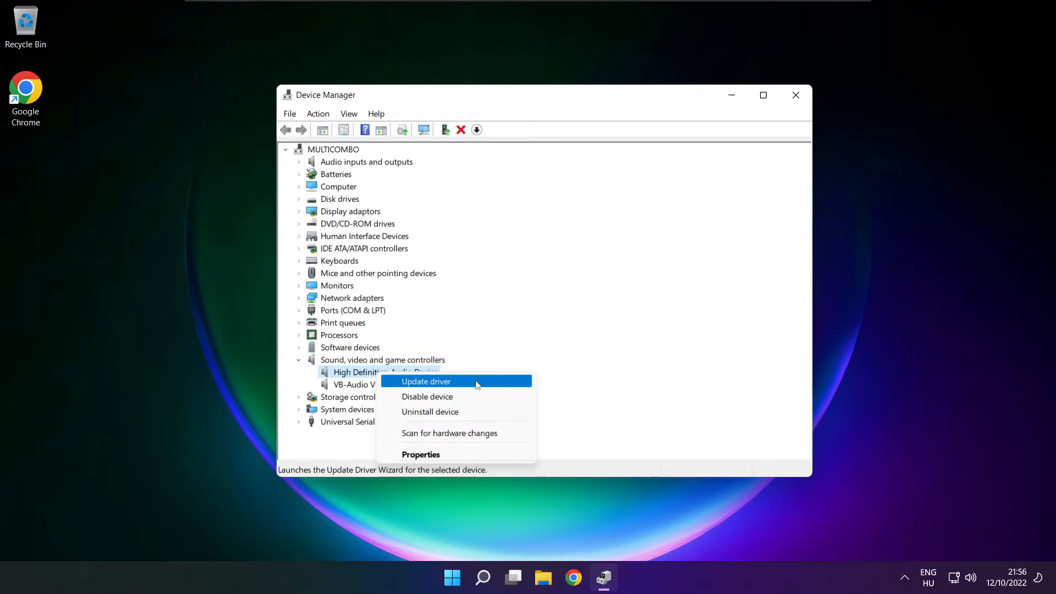
{"action": "left_click", "coordinate": [426, 381]}
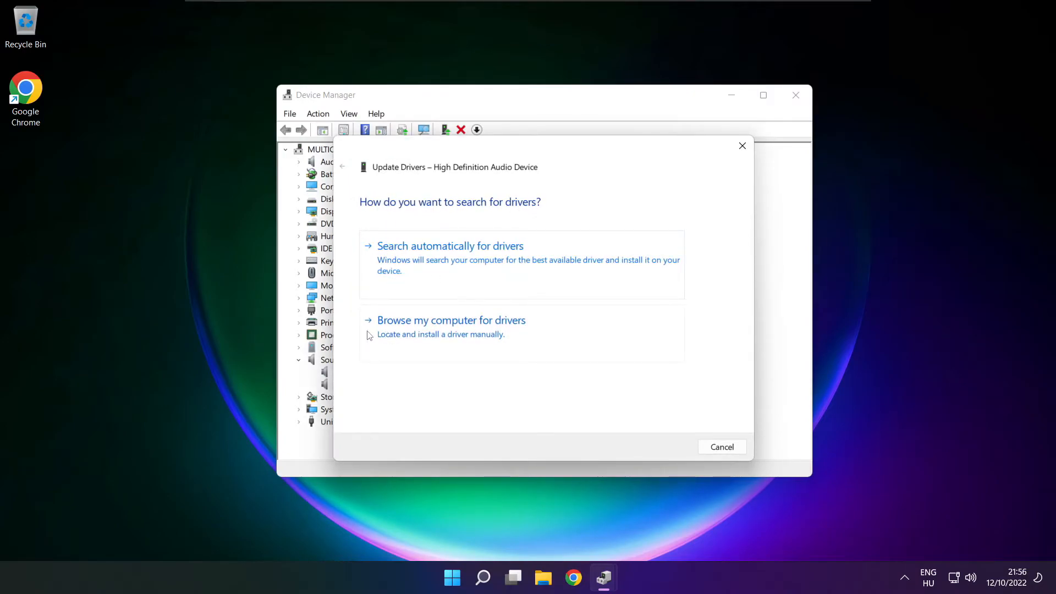
{"action": "mouse_move", "coordinate": [473, 334]}
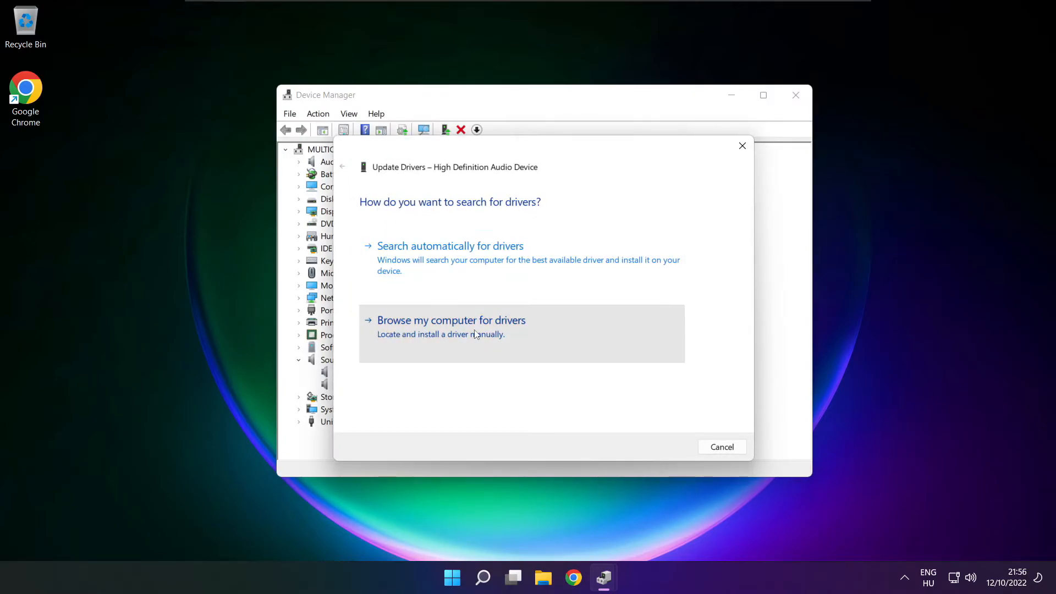
Step: Reinstall the High Definition Audio Device driver from the on-computer list, accepting the warning
{"action": "left_click", "coordinate": [451, 320]}
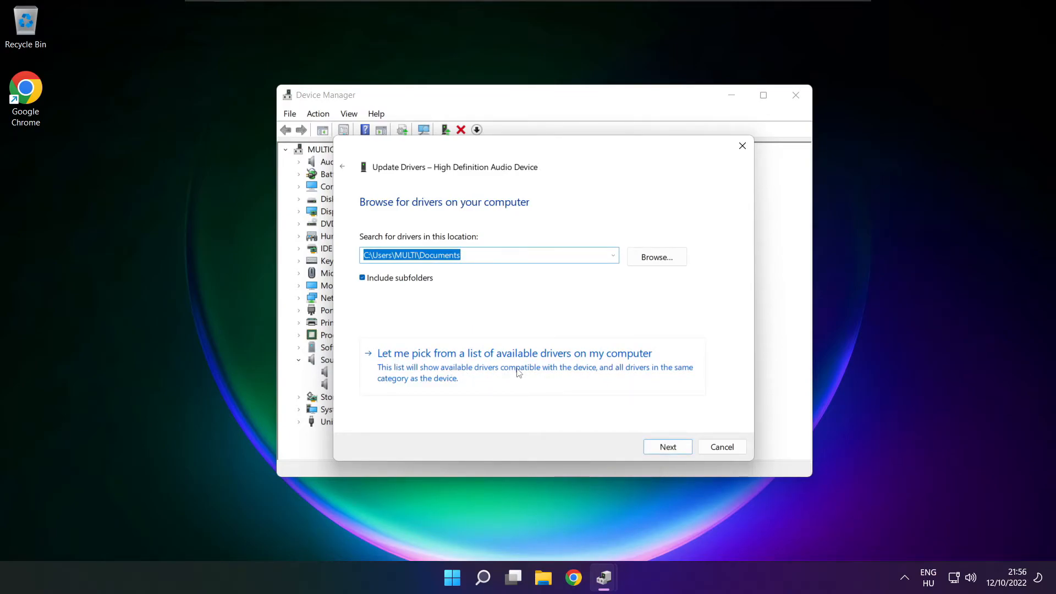
{"action": "left_click", "coordinate": [513, 353]}
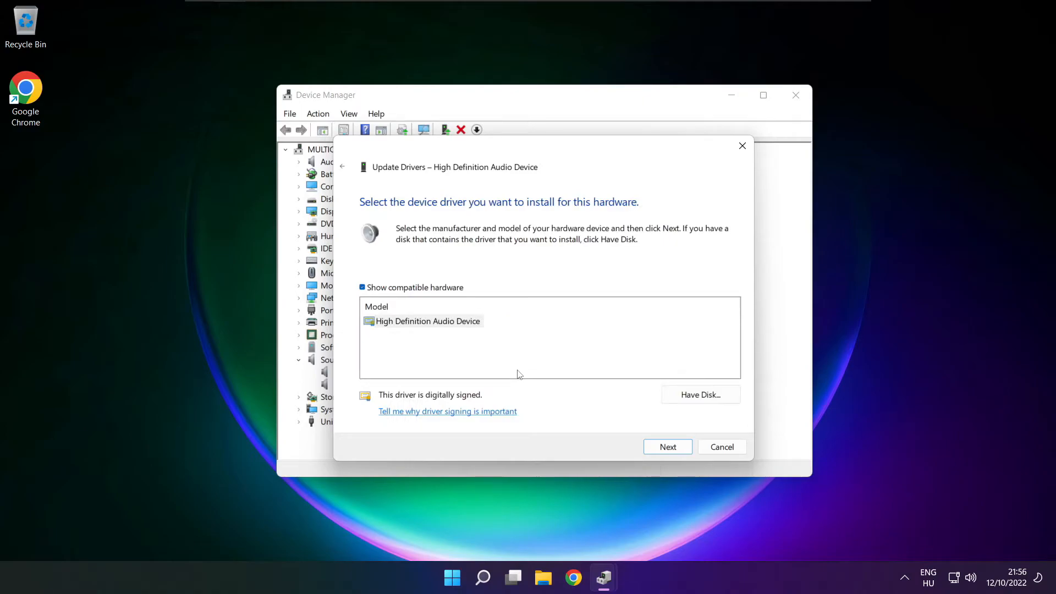
{"action": "left_click", "coordinate": [427, 321]}
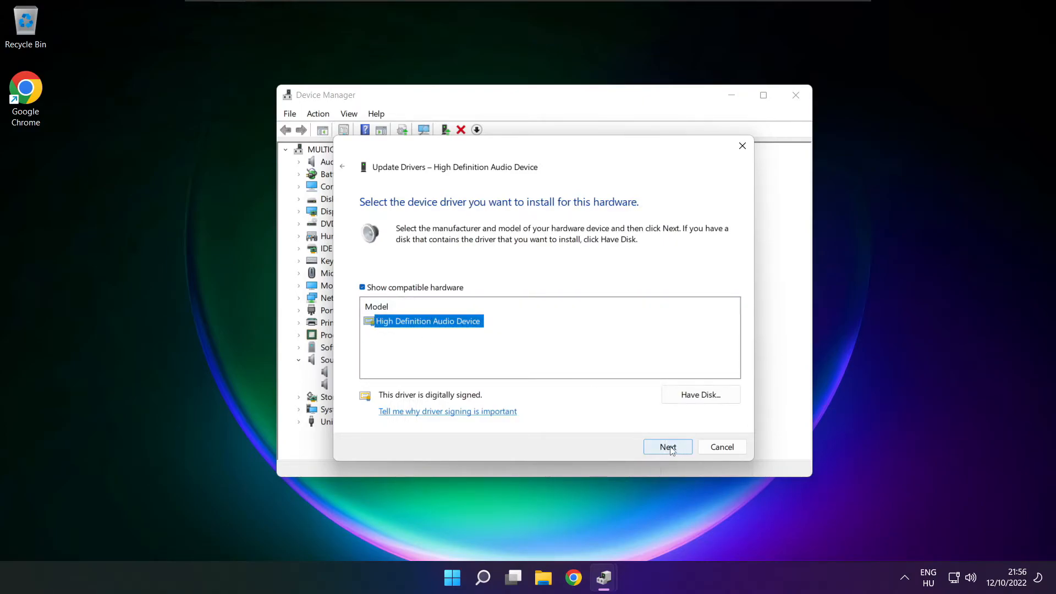
{"action": "left_click", "coordinate": [667, 447]}
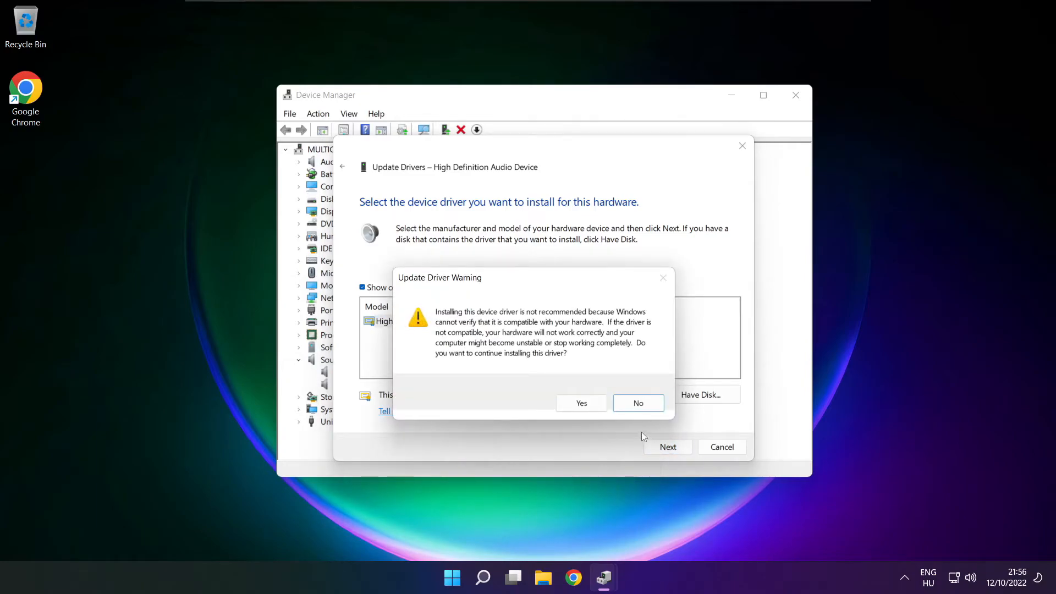
{"action": "left_click", "coordinate": [581, 403]}
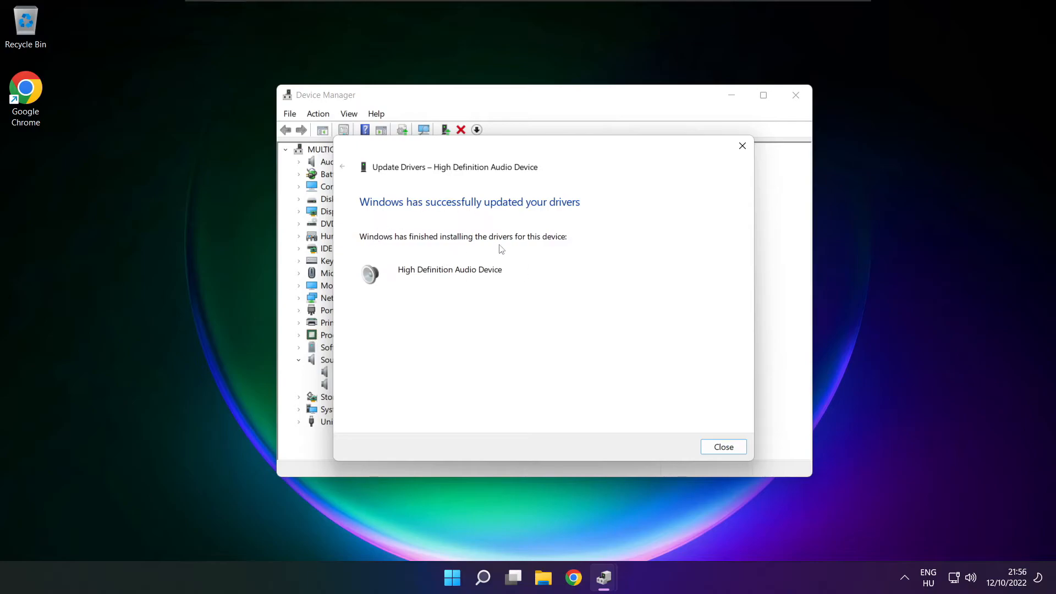
{"action": "left_click", "coordinate": [723, 446]}
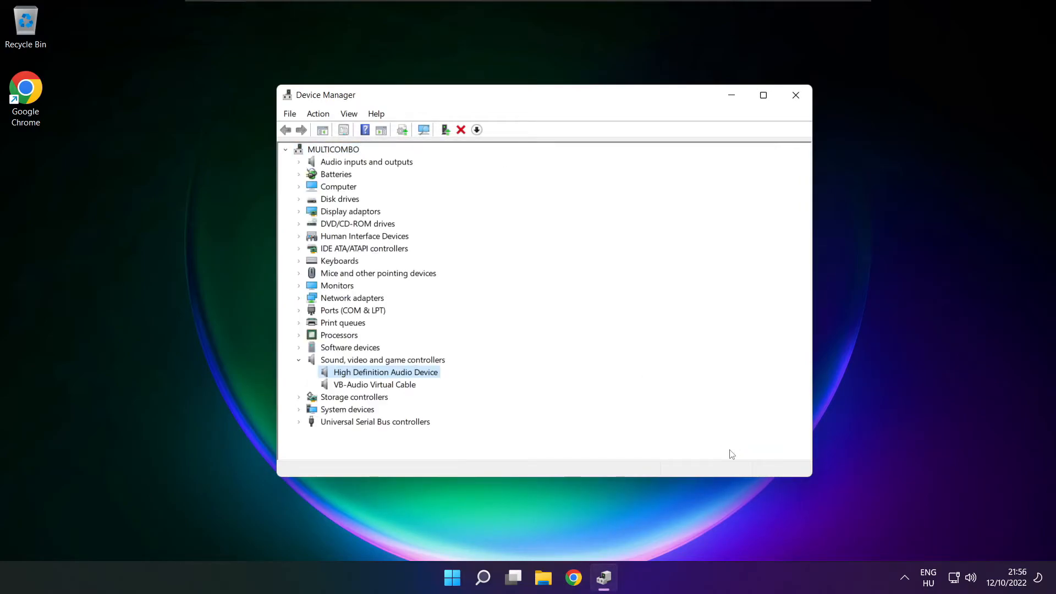
{"action": "mouse_move", "coordinate": [795, 95]}
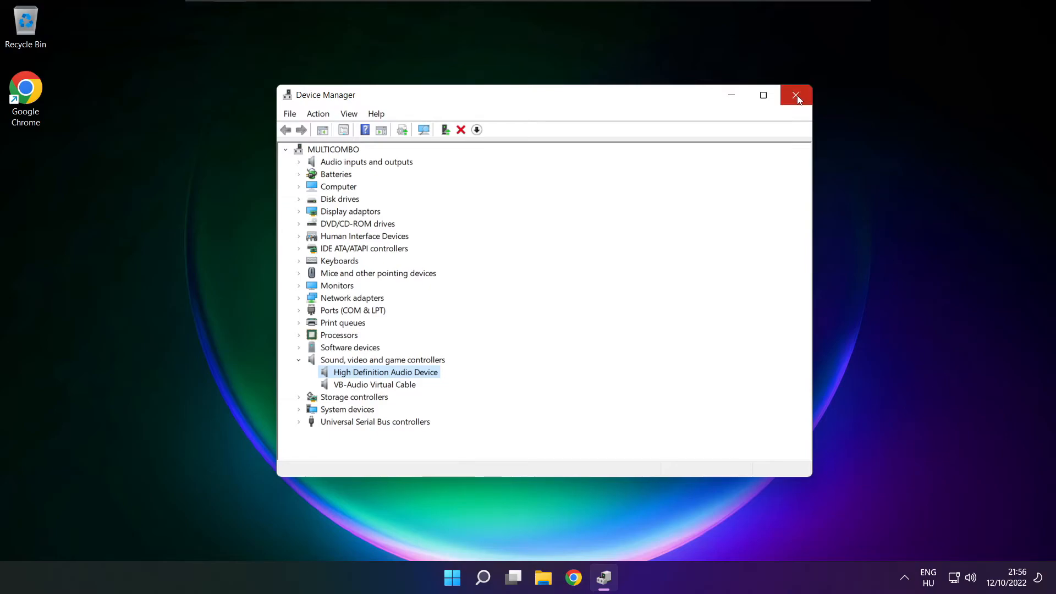
Step: Close Device Manager, then open and dismiss the Start menu
{"action": "left_click", "coordinate": [795, 94]}
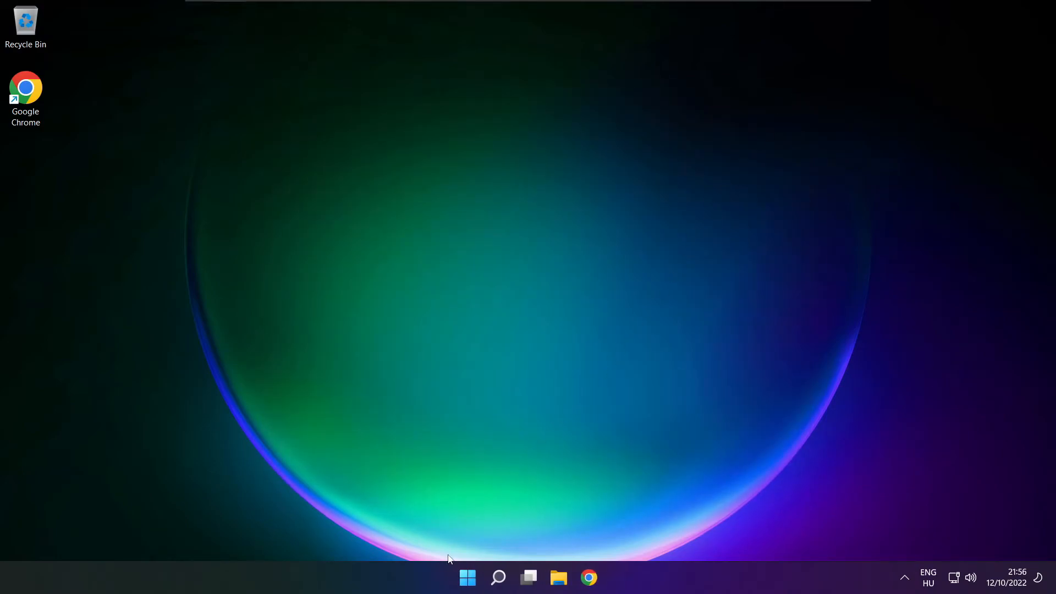
{"action": "left_click", "coordinate": [467, 577]}
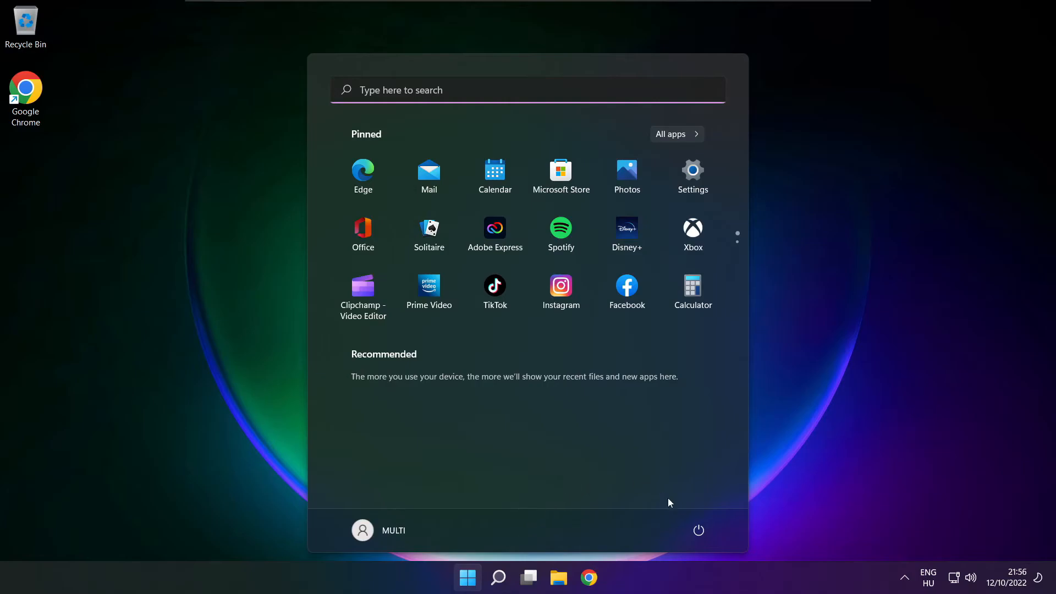
{"action": "left_click", "coordinate": [699, 531]}
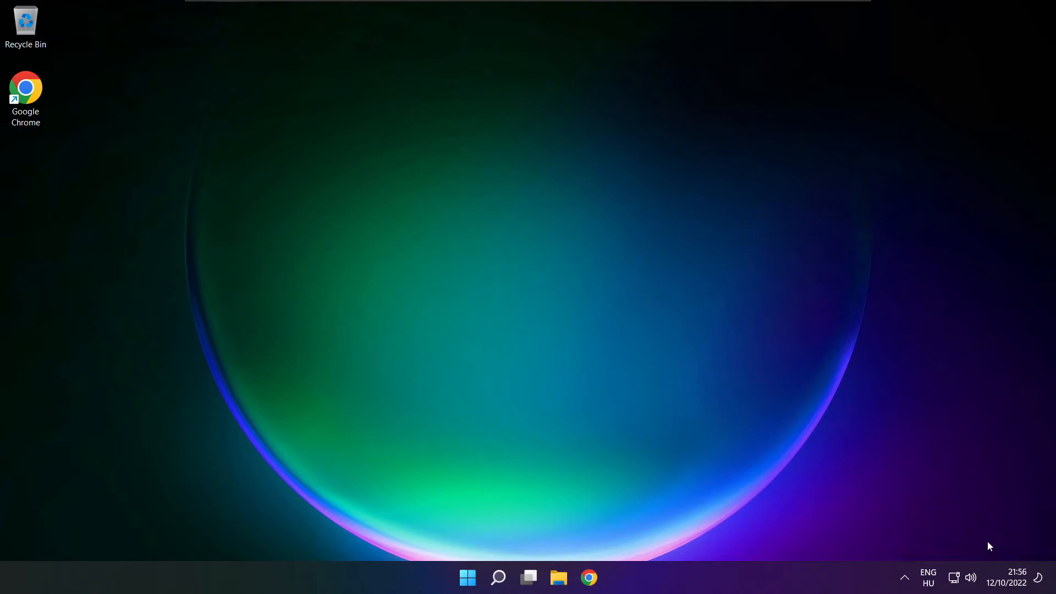
Step: Run the Output devices troubleshooter from the Advanced section of Sound settings
{"action": "left_click", "coordinate": [603, 577]}
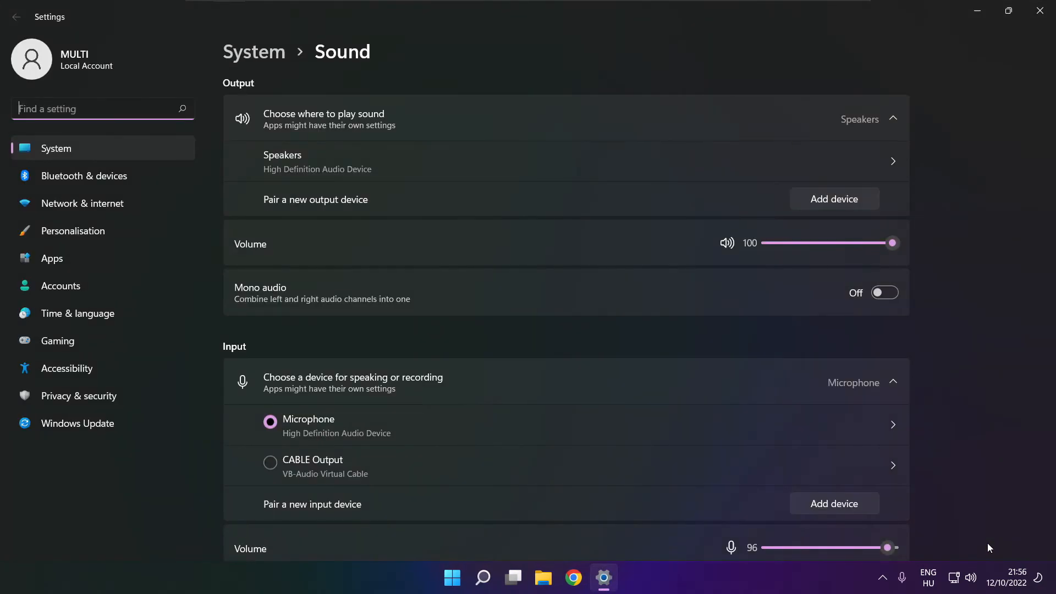
{"action": "scroll", "scroll_direction": "down", "scroll_amount": 3}
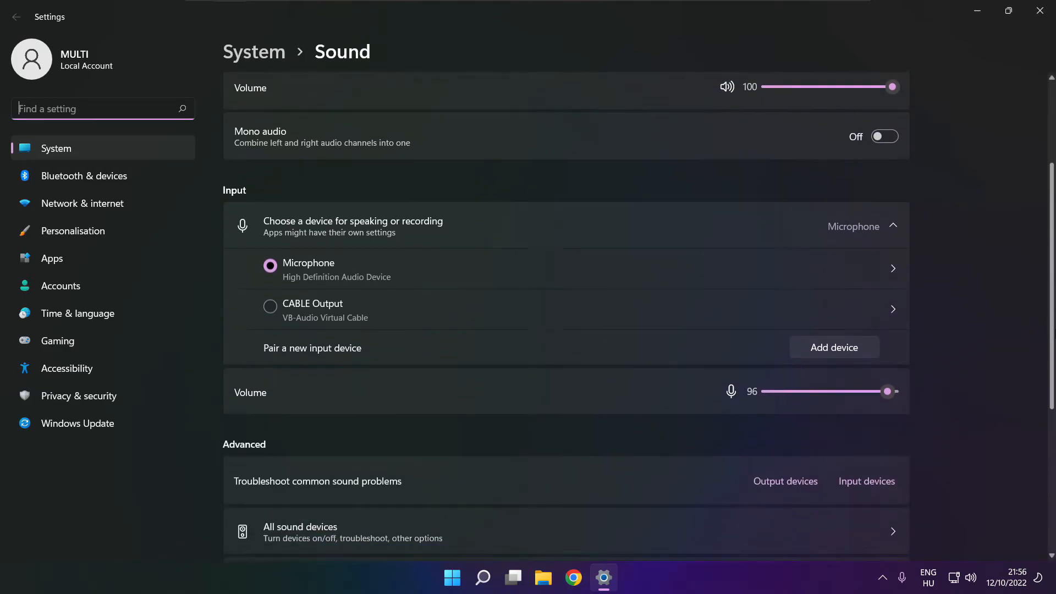
{"action": "scroll", "scroll_direction": "down", "scroll_amount": 3}
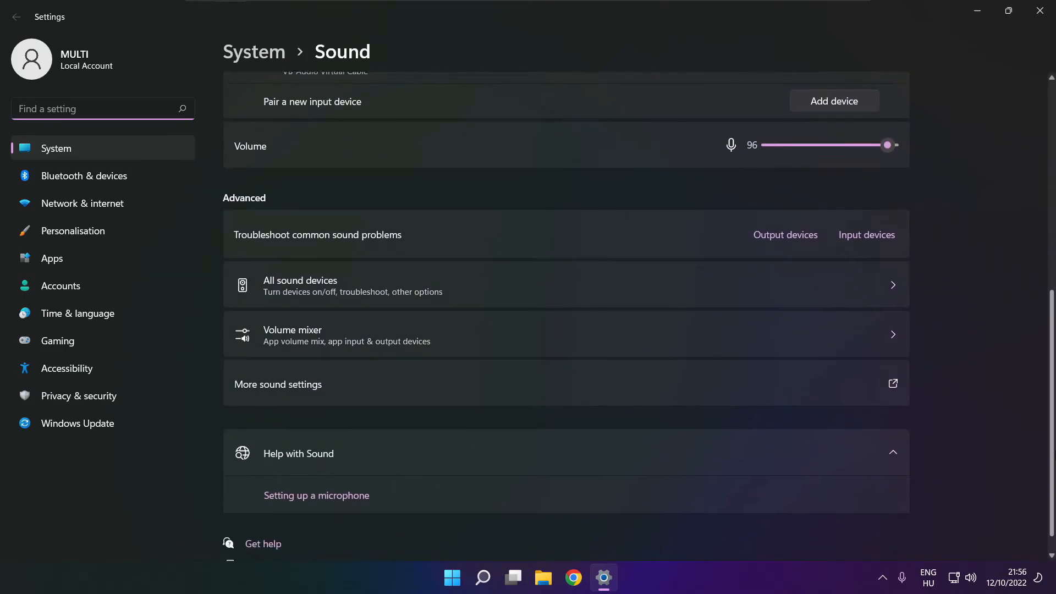
{"action": "scroll", "scroll_direction": "down", "scroll_amount": 3}
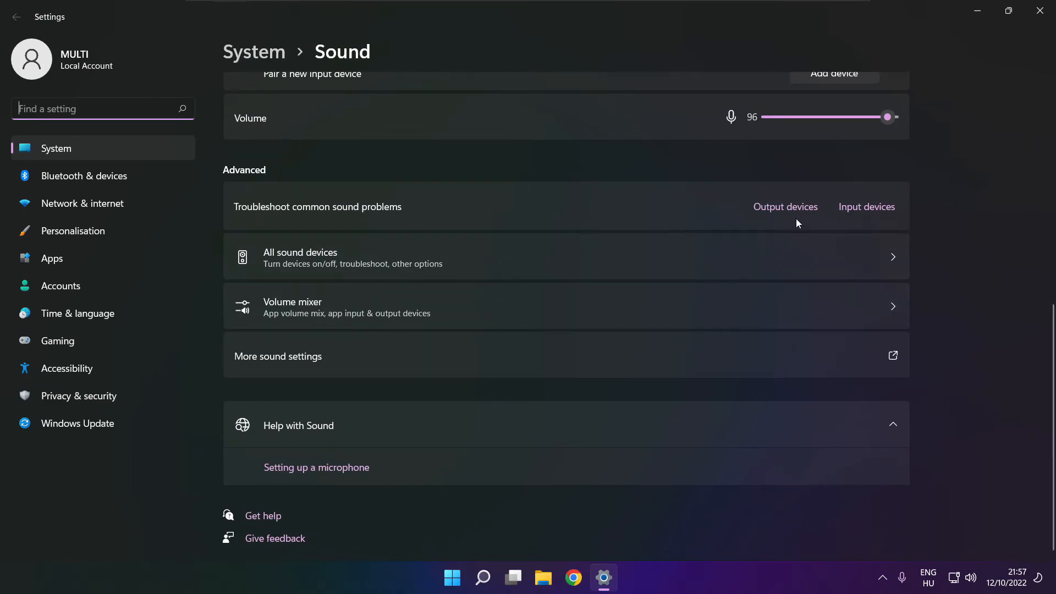
{"action": "mouse_move", "coordinate": [786, 210]}
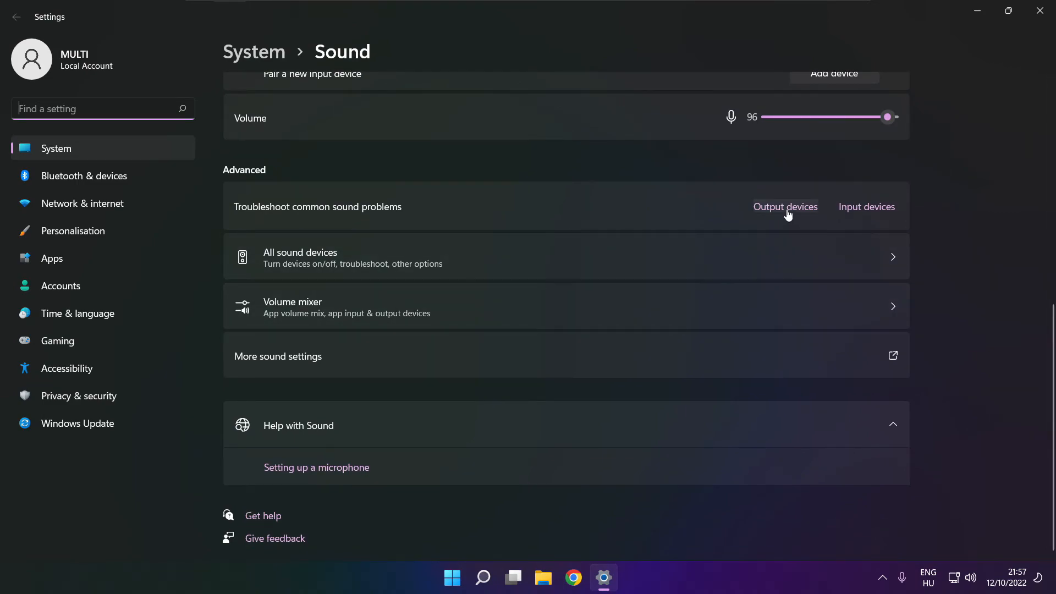
{"action": "mouse_move", "coordinate": [791, 214]}
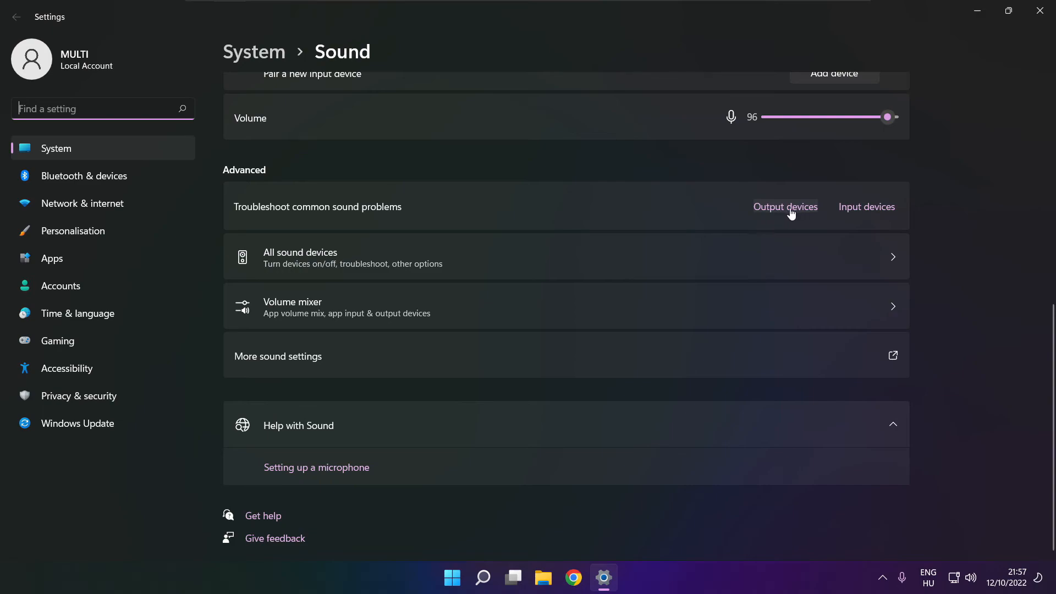
{"action": "left_click", "coordinate": [785, 207]}
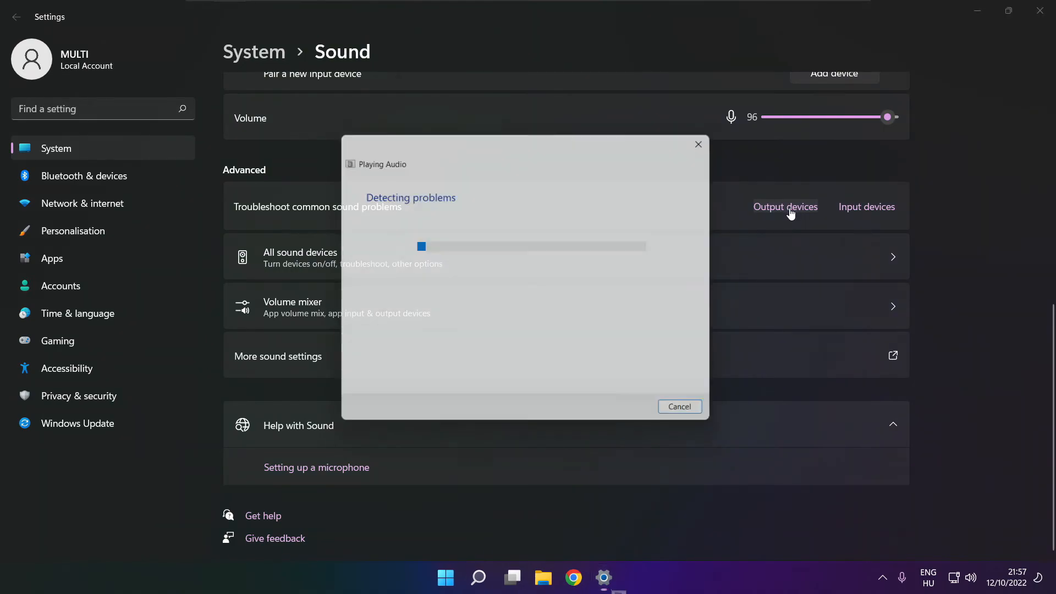